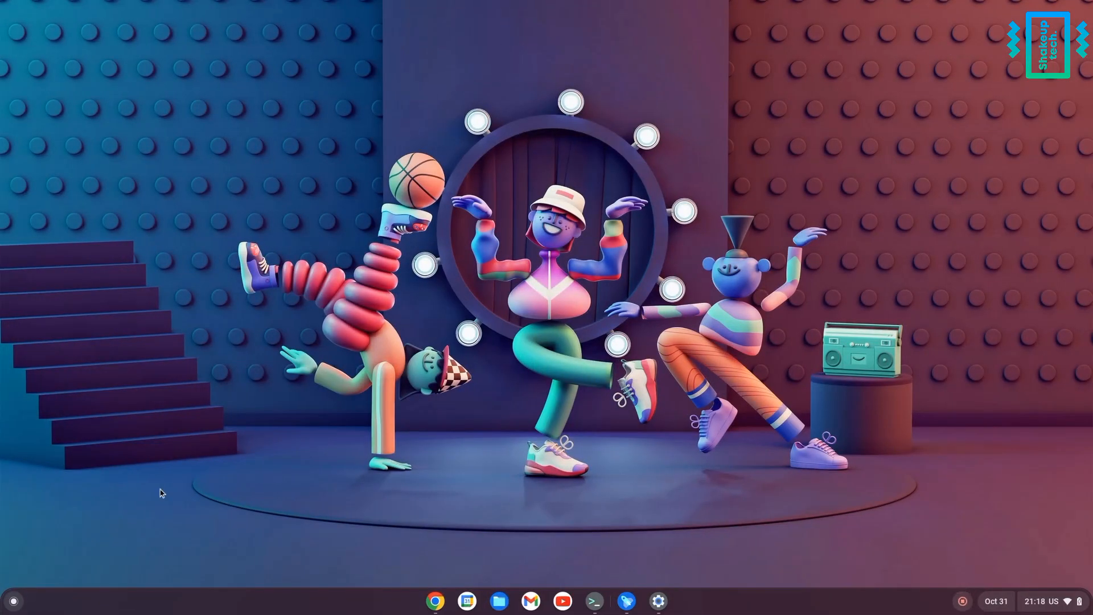
Launch Chrome from the shelf, add a new tab, then minimise the browser window
{"action": "left_click", "coordinate": [13, 600]}
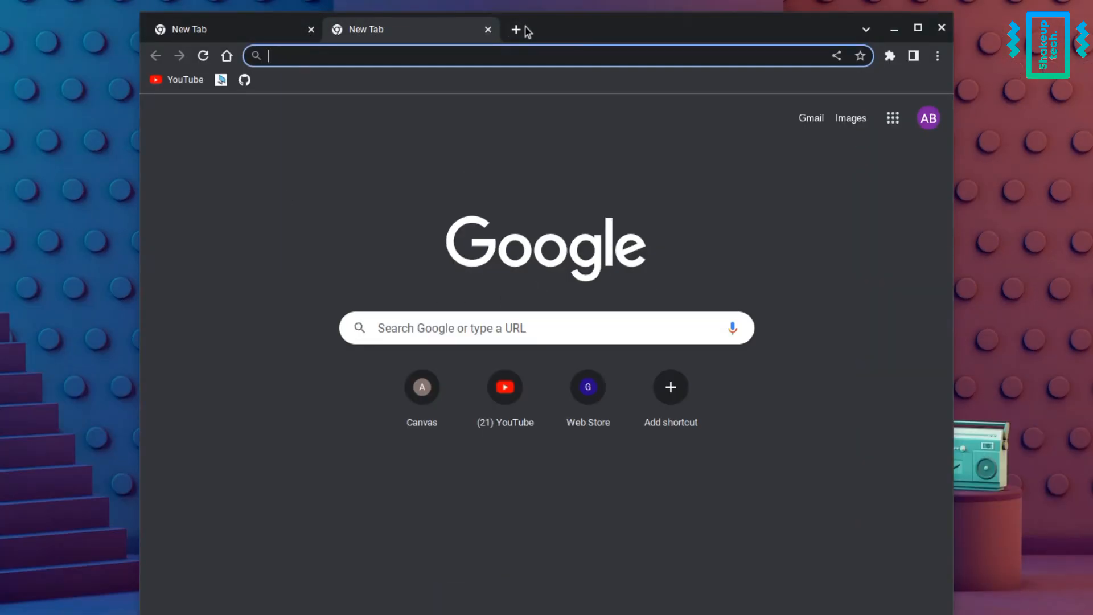
{"action": "left_click", "coordinate": [512, 29]}
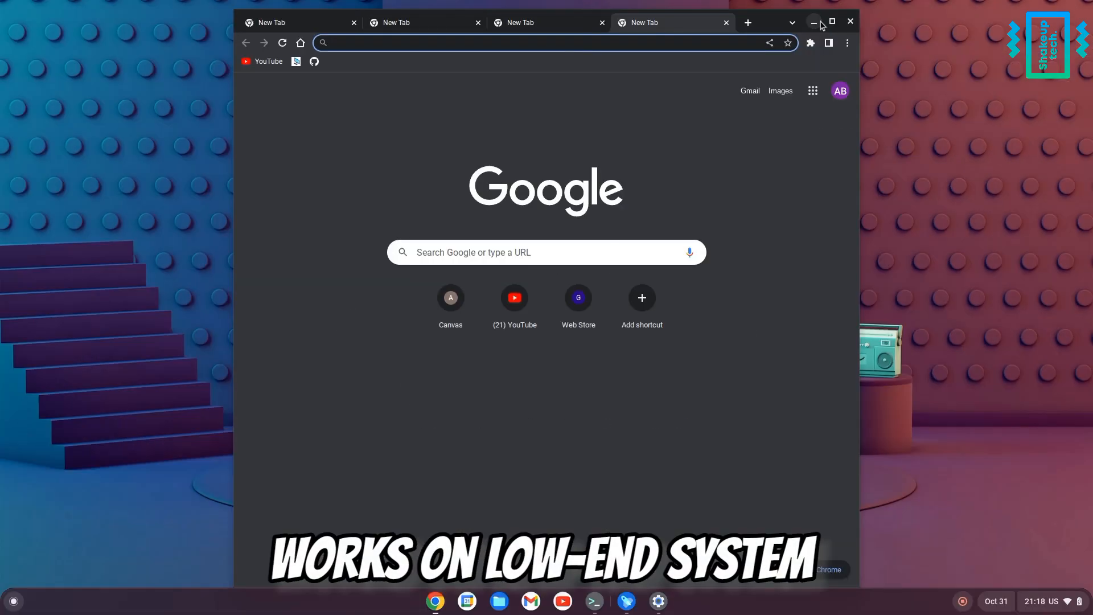
{"action": "left_click", "coordinate": [814, 21]}
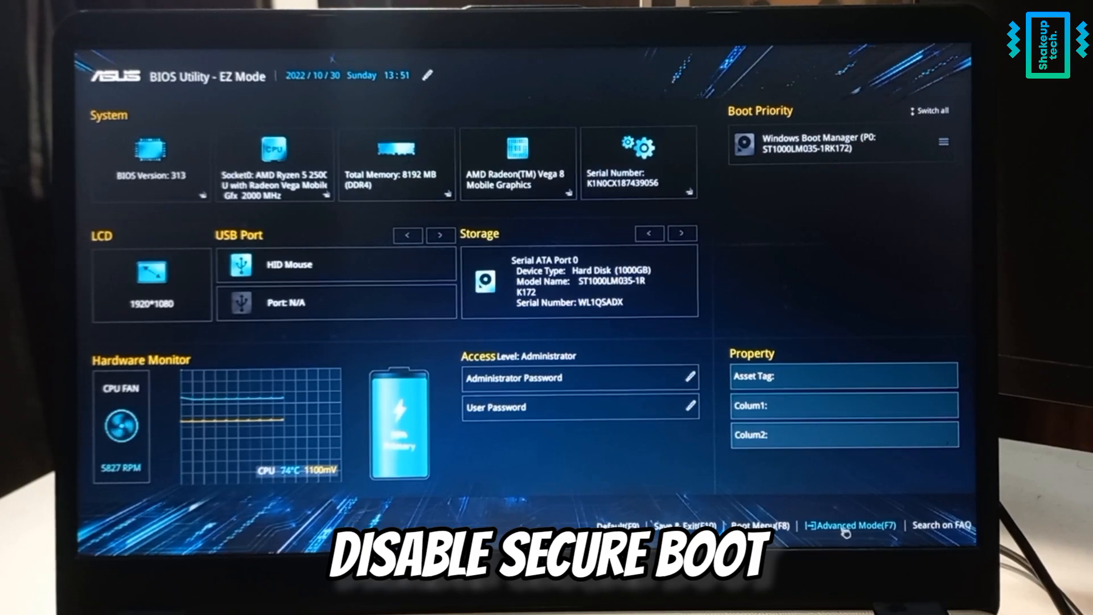
Enter Advanced Mode and set Secure Boot Control to Disabled under Security
{"action": "left_click", "coordinate": [850, 525]}
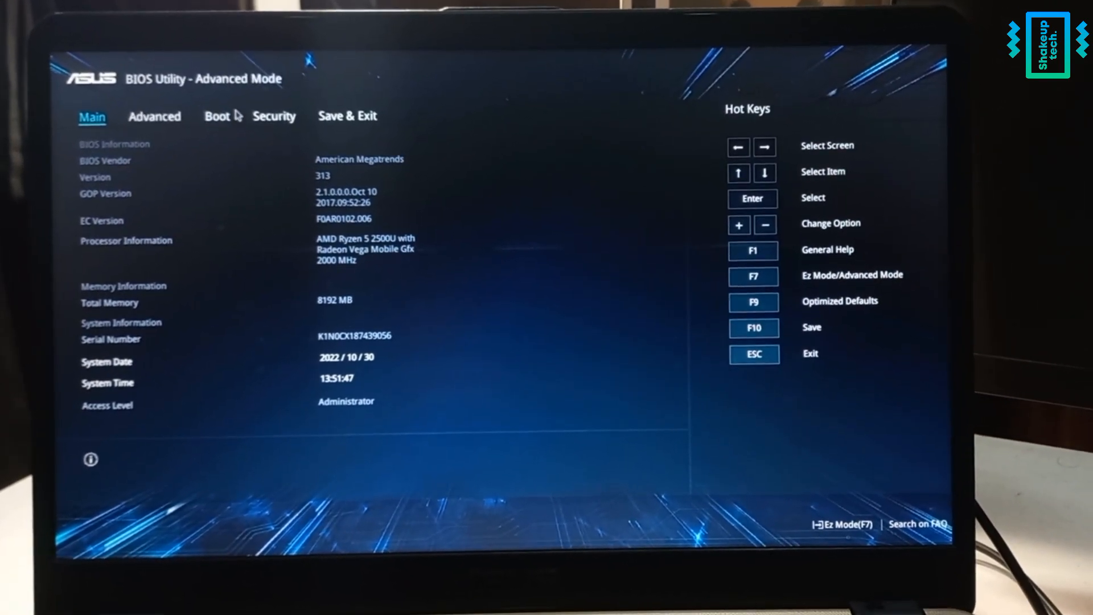
{"action": "left_click", "coordinate": [217, 117]}
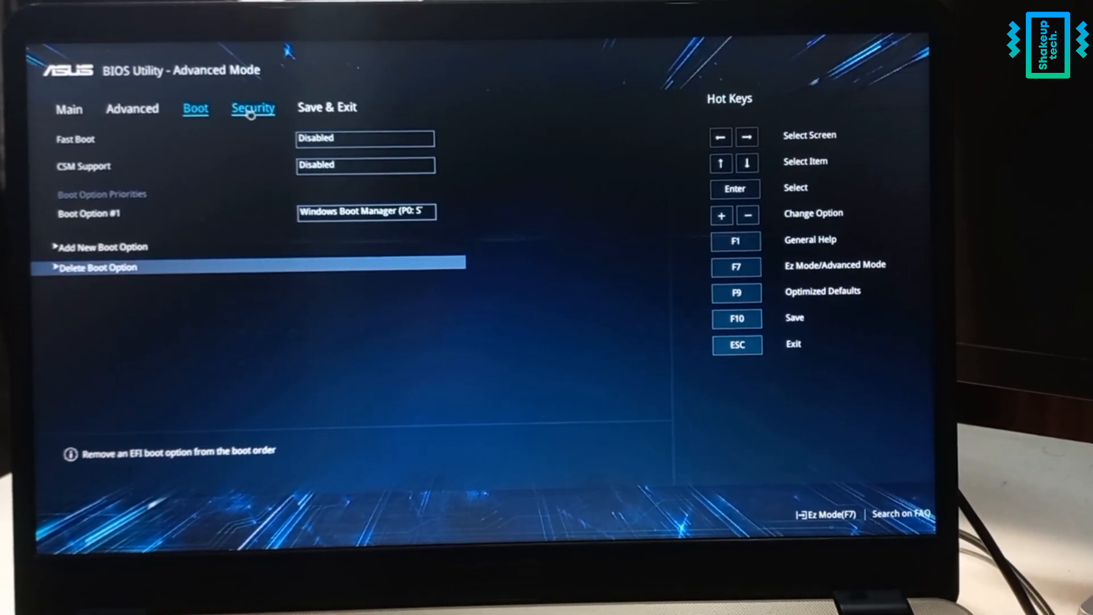
{"action": "left_click", "coordinate": [253, 107]}
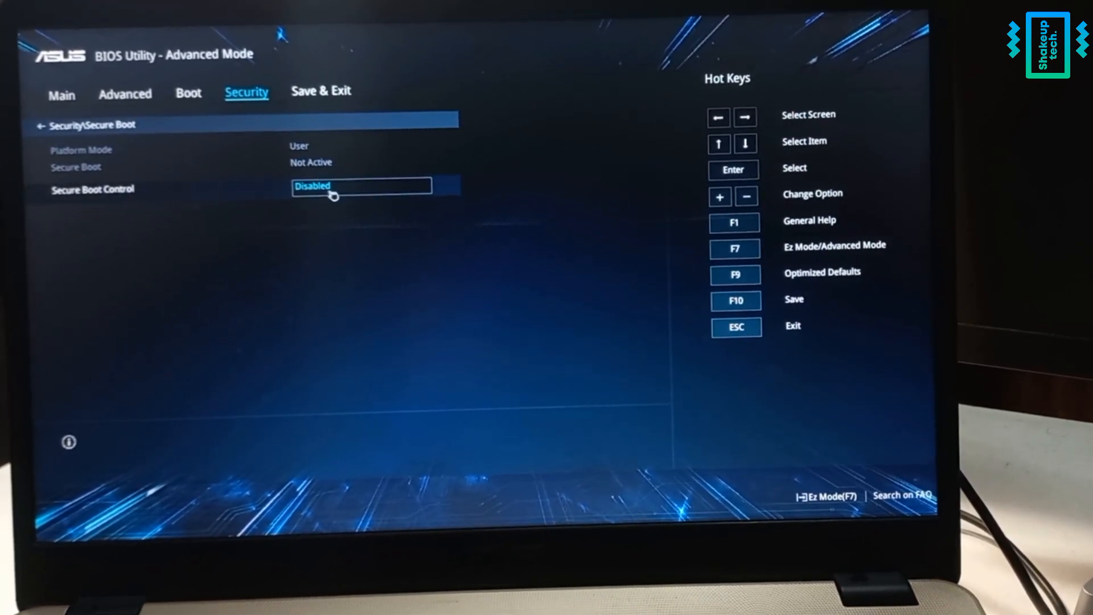
{"action": "left_click", "coordinate": [361, 186]}
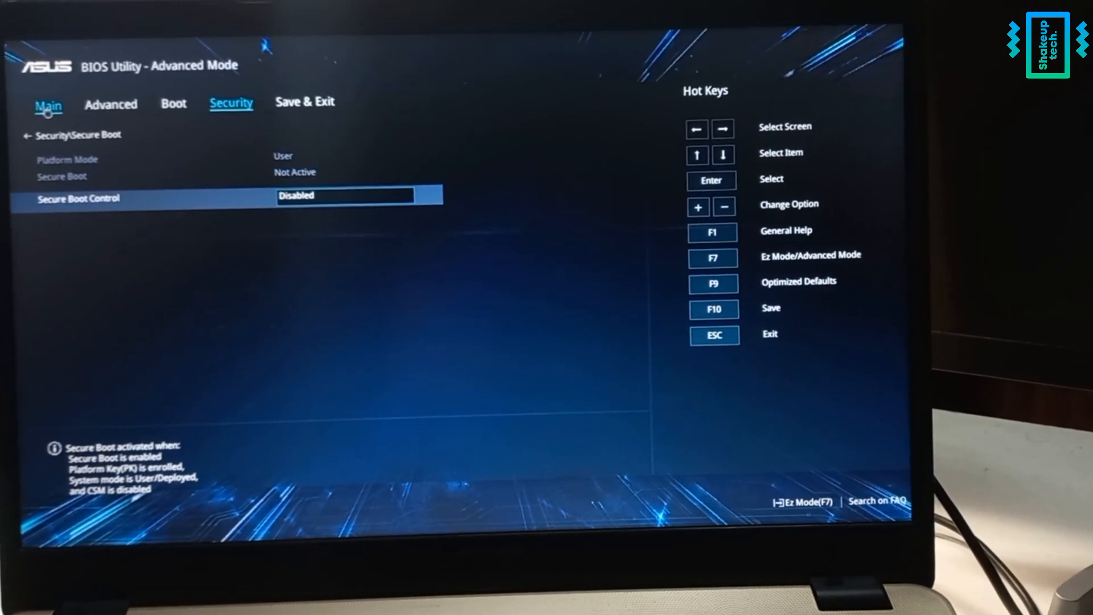
Review the Main and Advanced pages, then save changes and exit the BIOS
{"action": "left_click", "coordinate": [48, 102]}
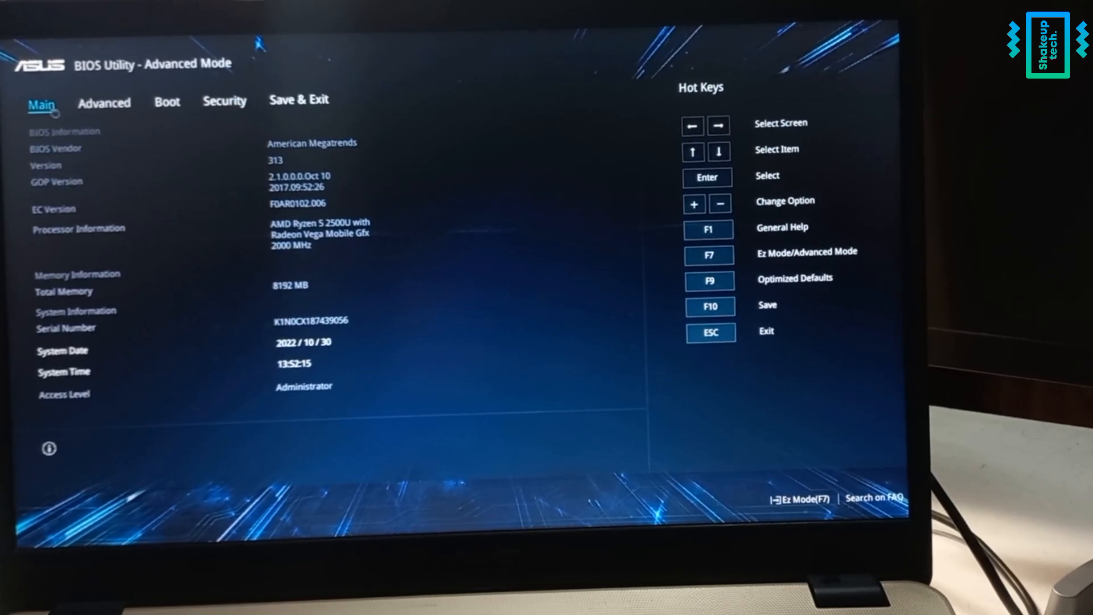
{"action": "left_click", "coordinate": [104, 102]}
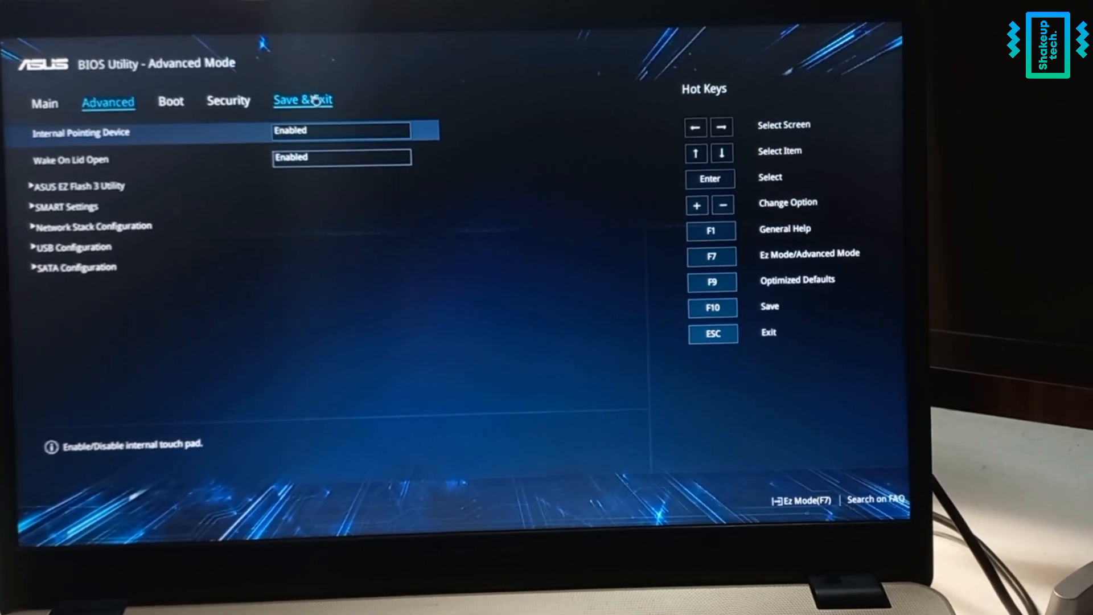
{"action": "left_click", "coordinate": [303, 100]}
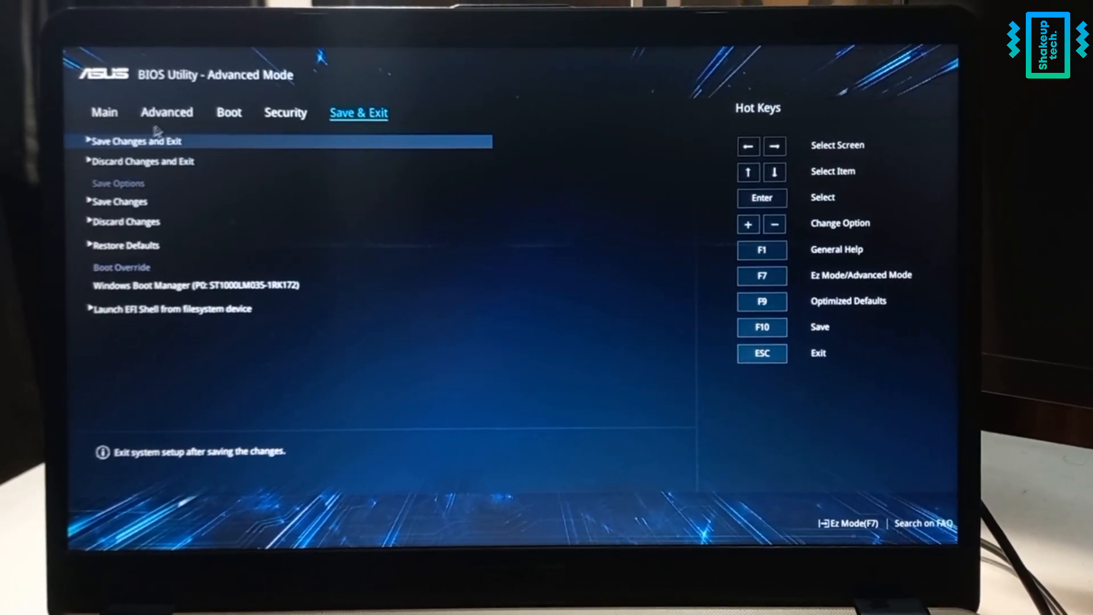
{"action": "left_click", "coordinate": [135, 141]}
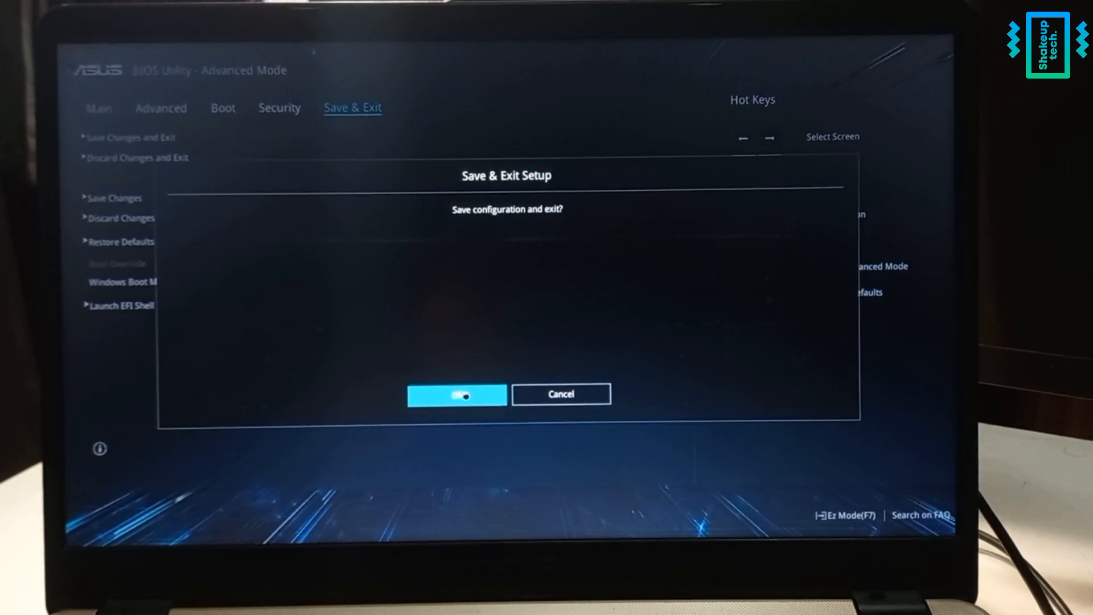
{"action": "left_click", "coordinate": [457, 394]}
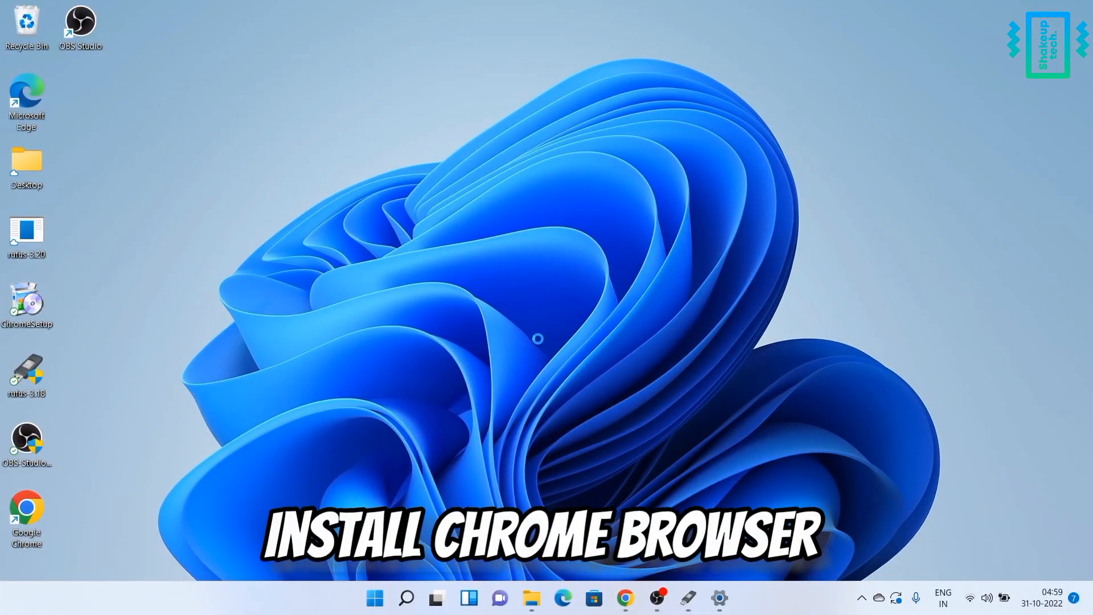
{"action": "mouse_move", "coordinate": [702, 451]}
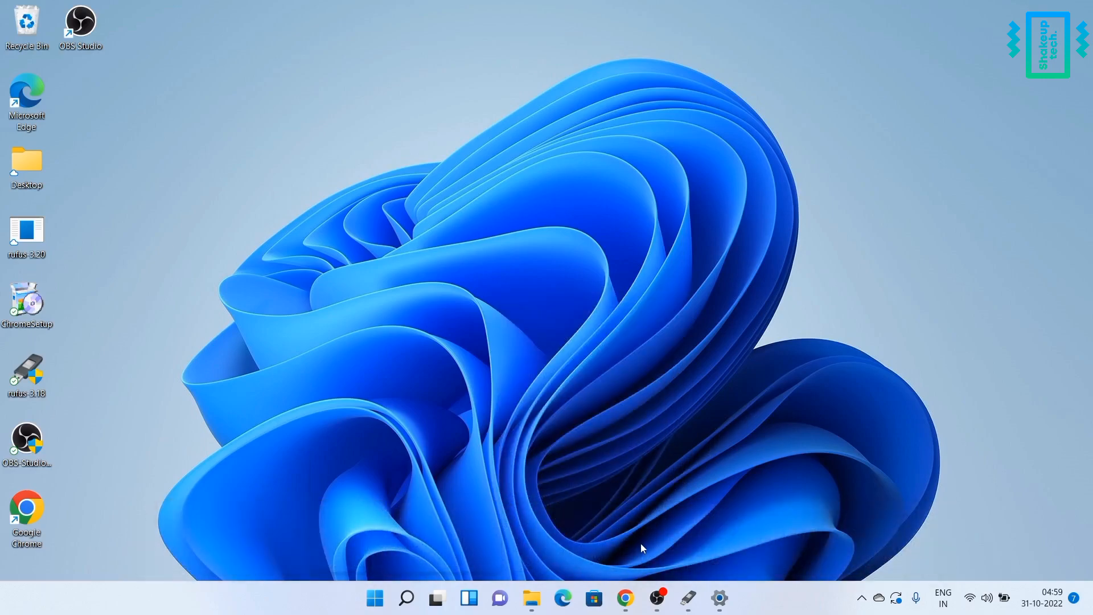
Launch Google Chrome from the Windows 11 taskbar
{"action": "left_click", "coordinate": [625, 598]}
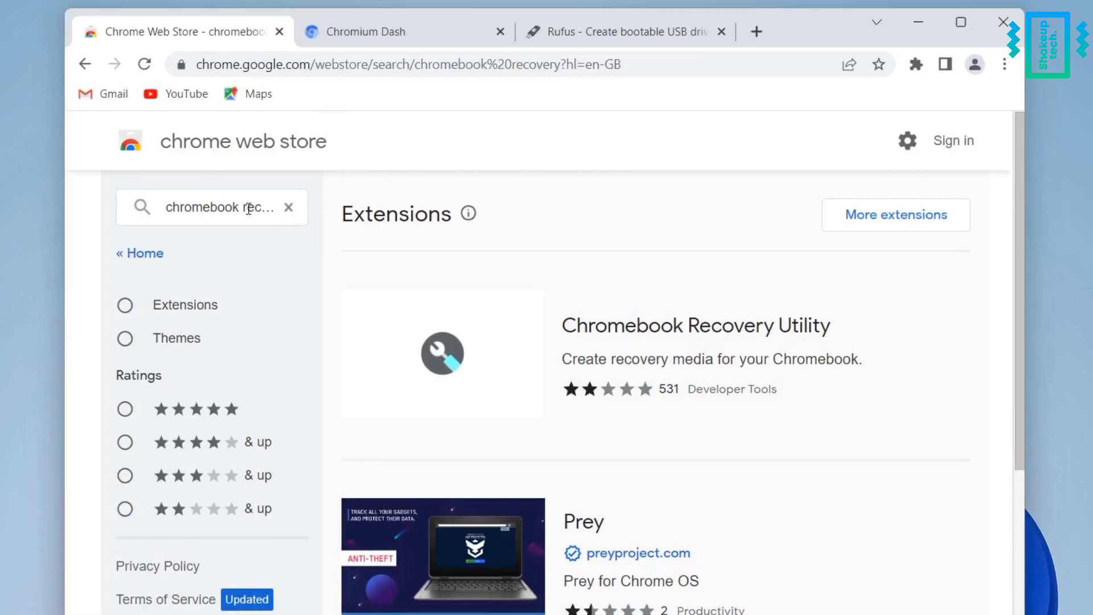
Find Chromebook Recovery Utility in the Web Store, add it to Chrome and launch it
{"action": "left_click", "coordinate": [211, 208]}
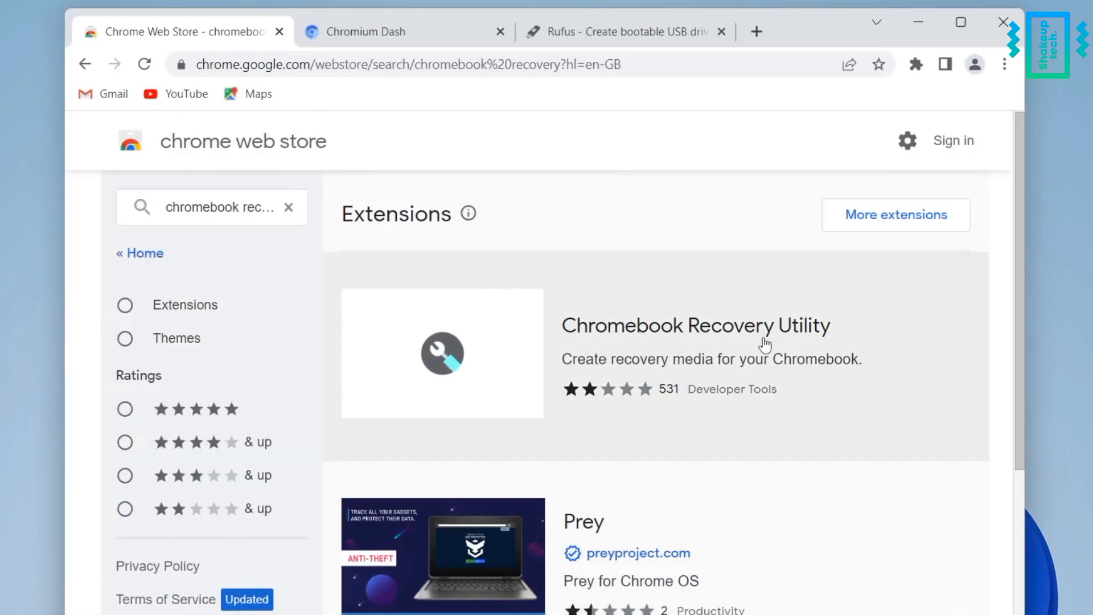
{"action": "left_click", "coordinate": [694, 324]}
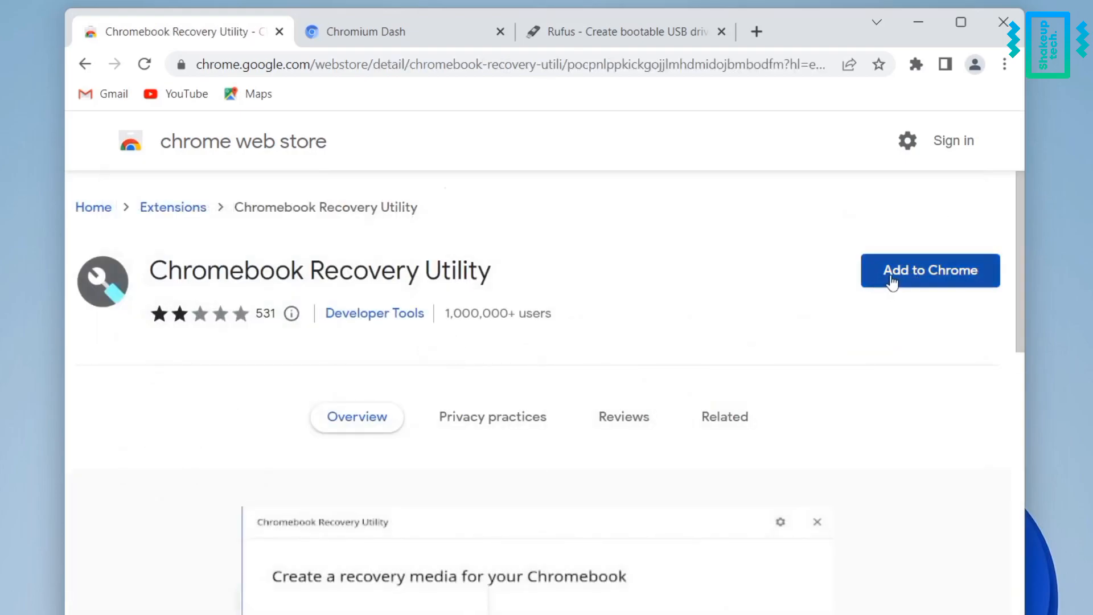
{"action": "left_click", "coordinate": [929, 271]}
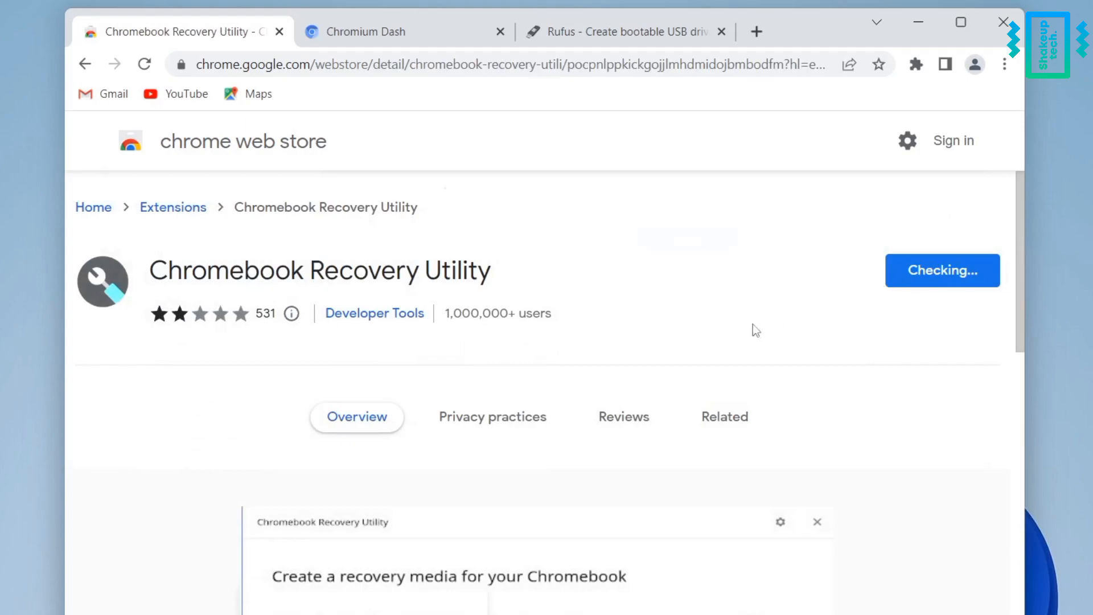
{"action": "mouse_move", "coordinate": [604, 246]}
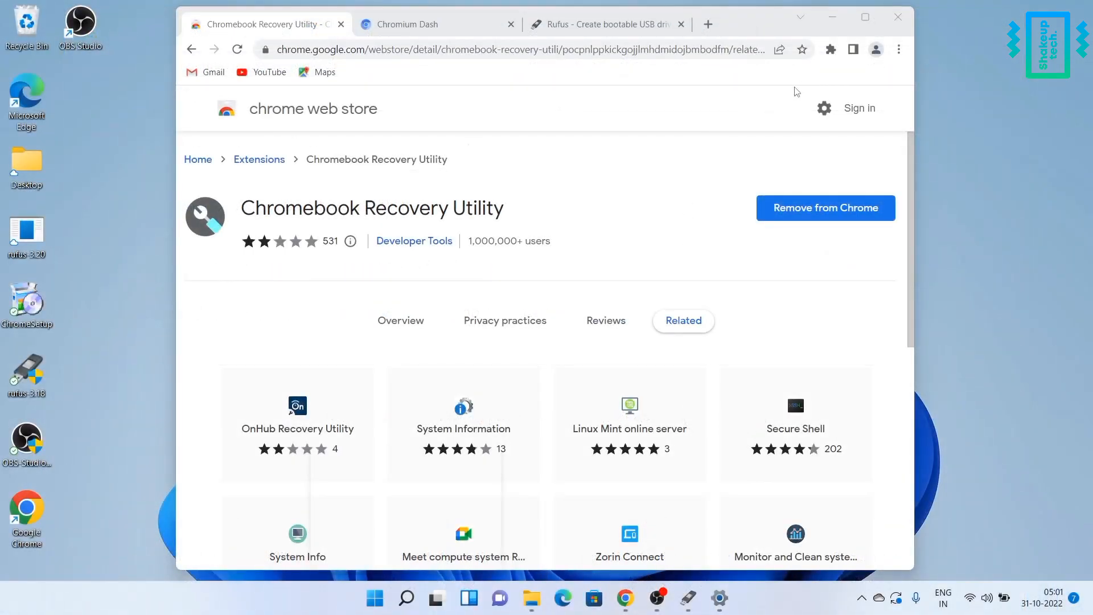
{"action": "left_click", "coordinate": [830, 49]}
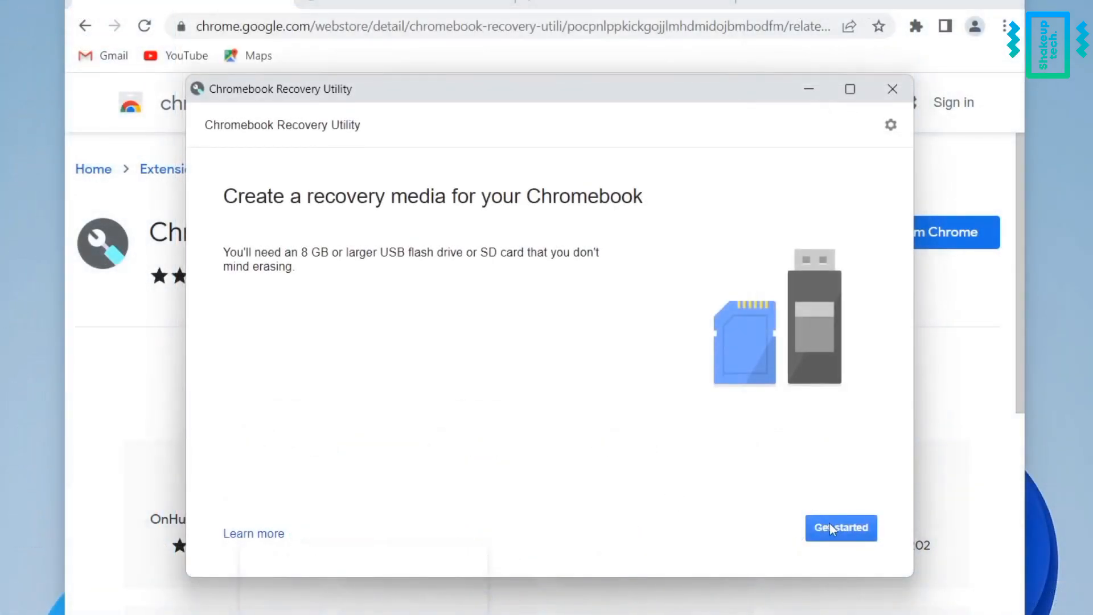
Start recovery media creation and choose Google Chrome OS Flex from the model list, then continue
{"action": "left_click", "coordinate": [841, 527]}
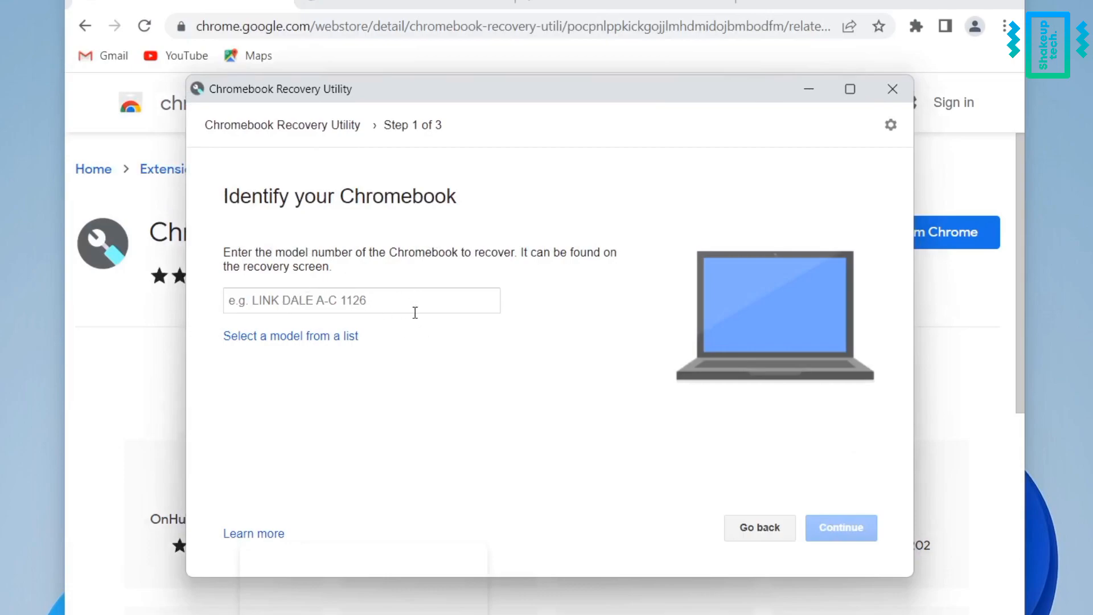
{"action": "left_click", "coordinate": [290, 335]}
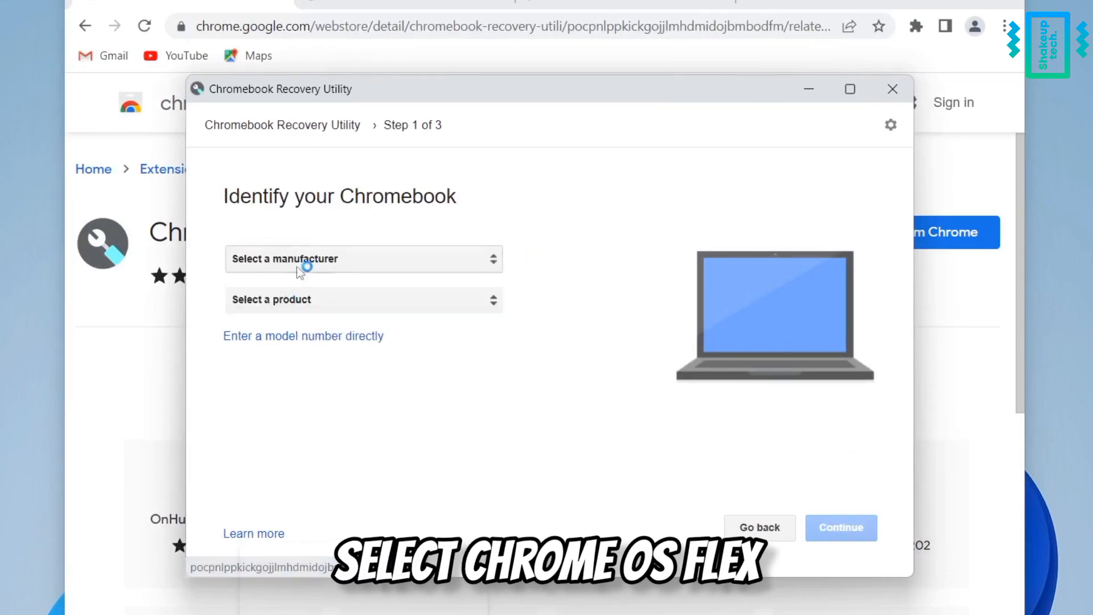
{"action": "left_click", "coordinate": [362, 258]}
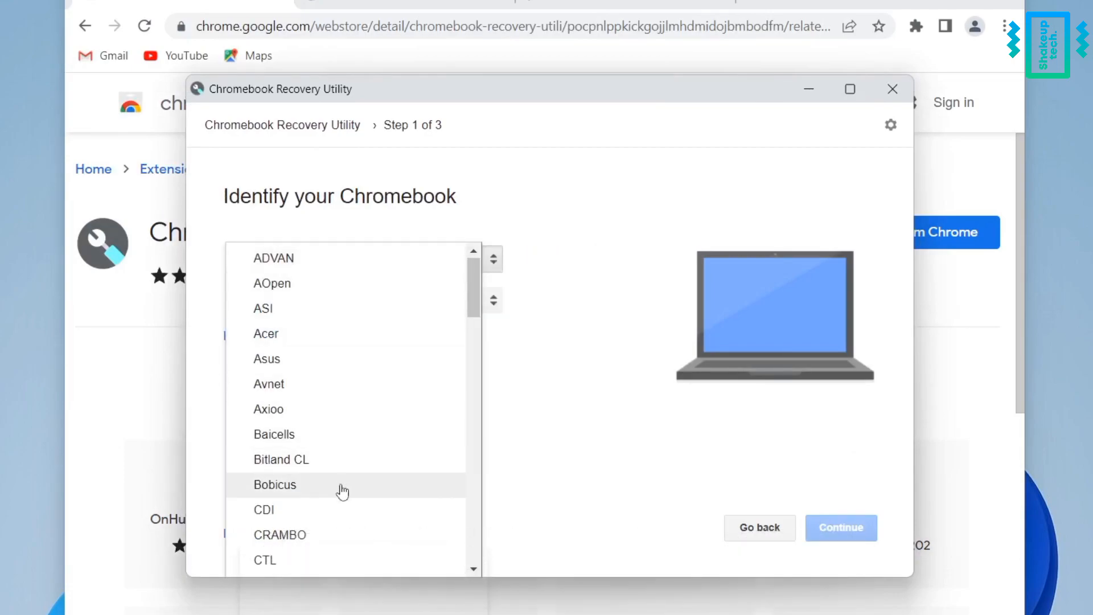
{"action": "scroll", "scroll_direction": "down", "scroll_amount": 3}
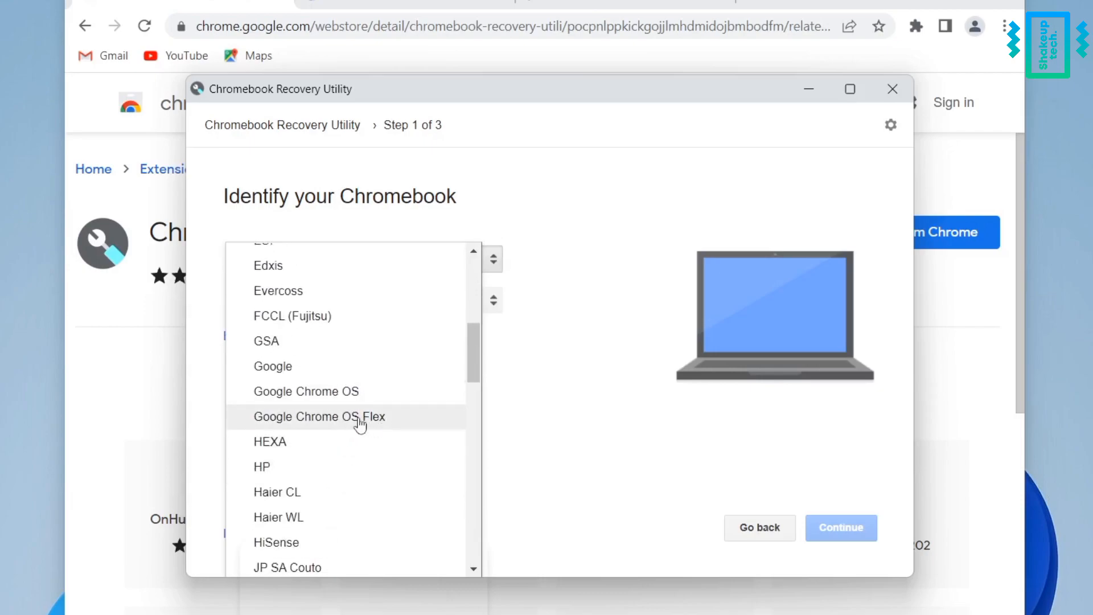
{"action": "left_click", "coordinate": [319, 417]}
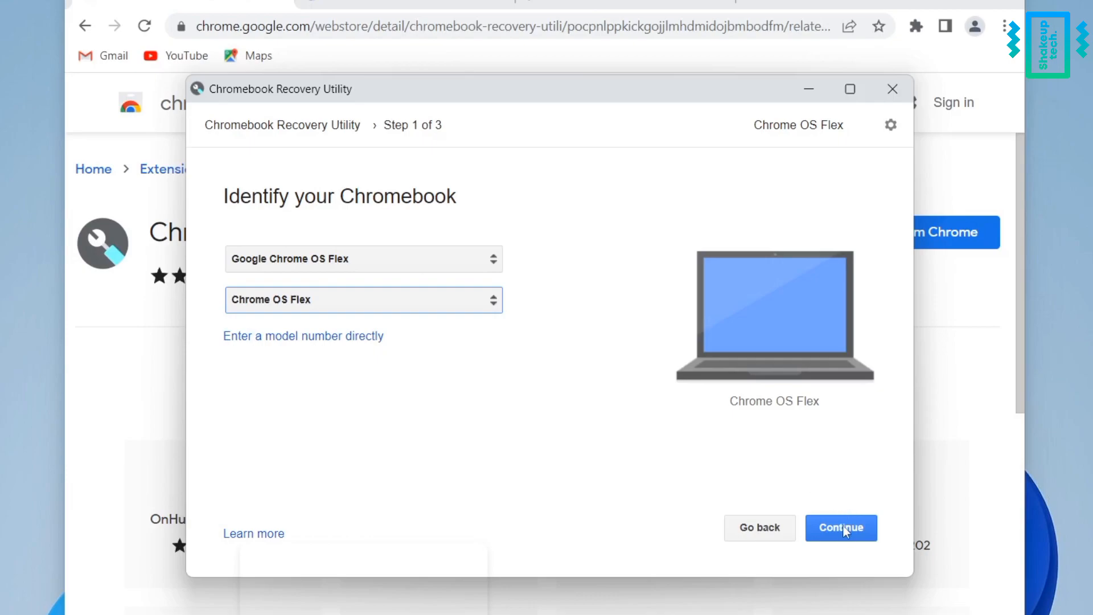
{"action": "left_click", "coordinate": [841, 527]}
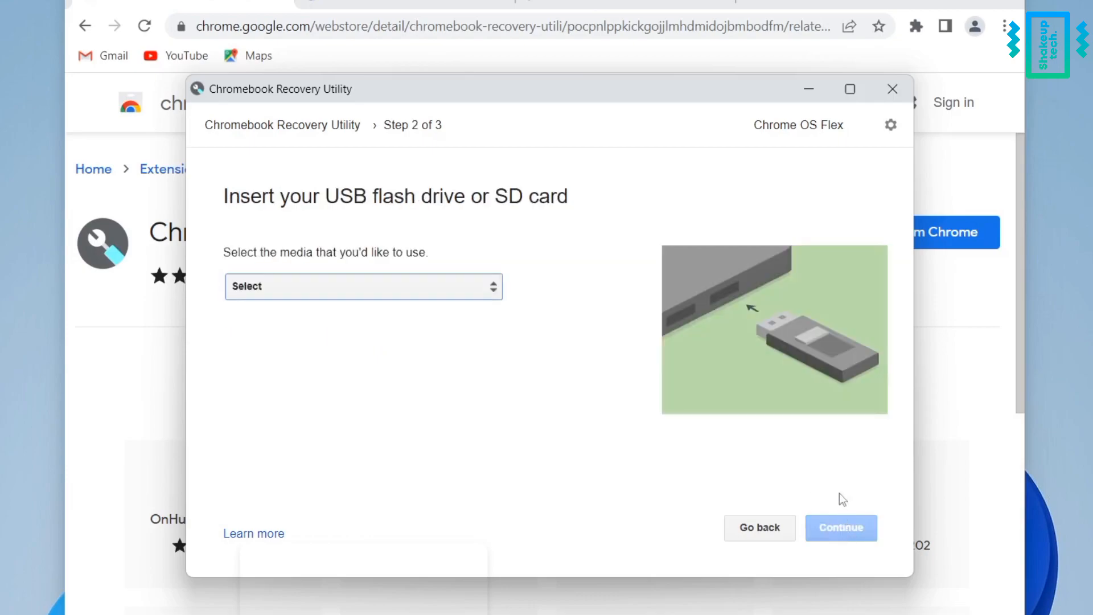
{"action": "mouse_move", "coordinate": [315, 263]}
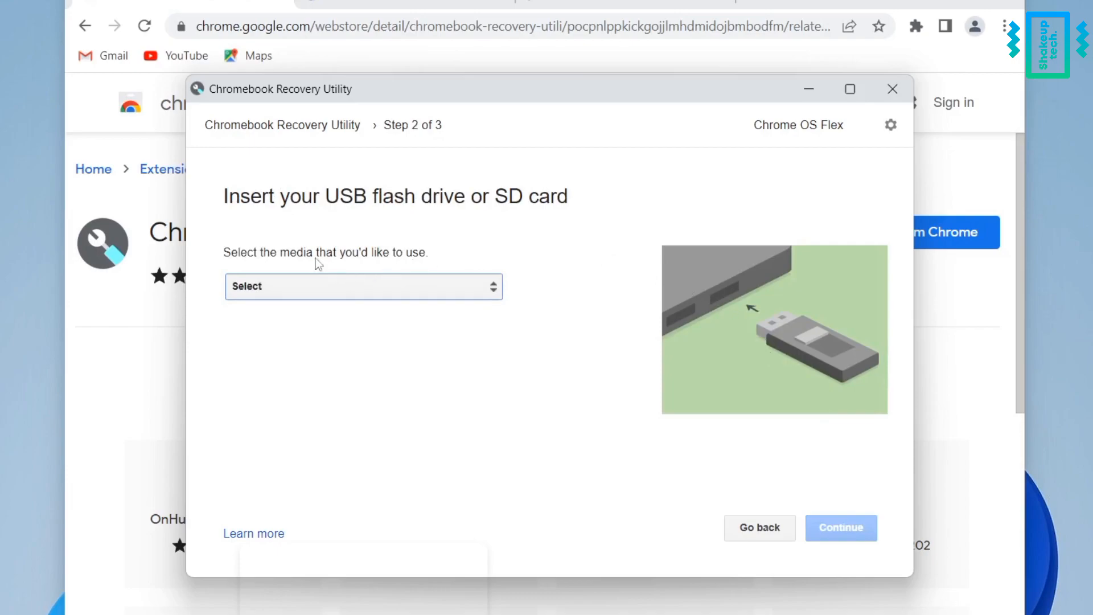
{"action": "mouse_move", "coordinate": [328, 290]}
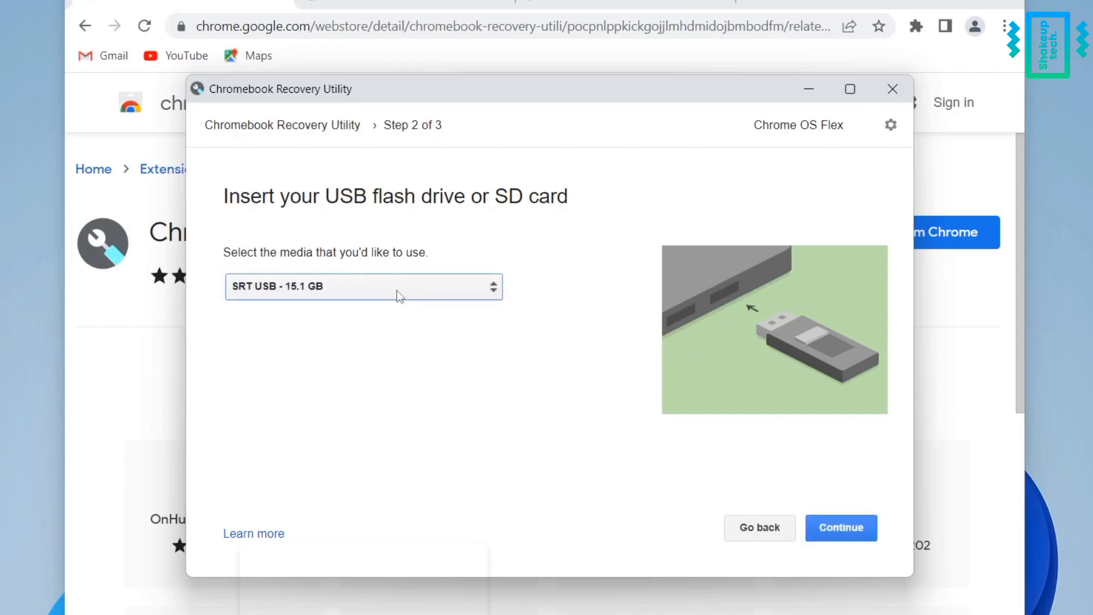
Keep the SRT USB 15.1 GB drive selected and begin creating the recovery image
{"action": "left_click", "coordinate": [841, 528]}
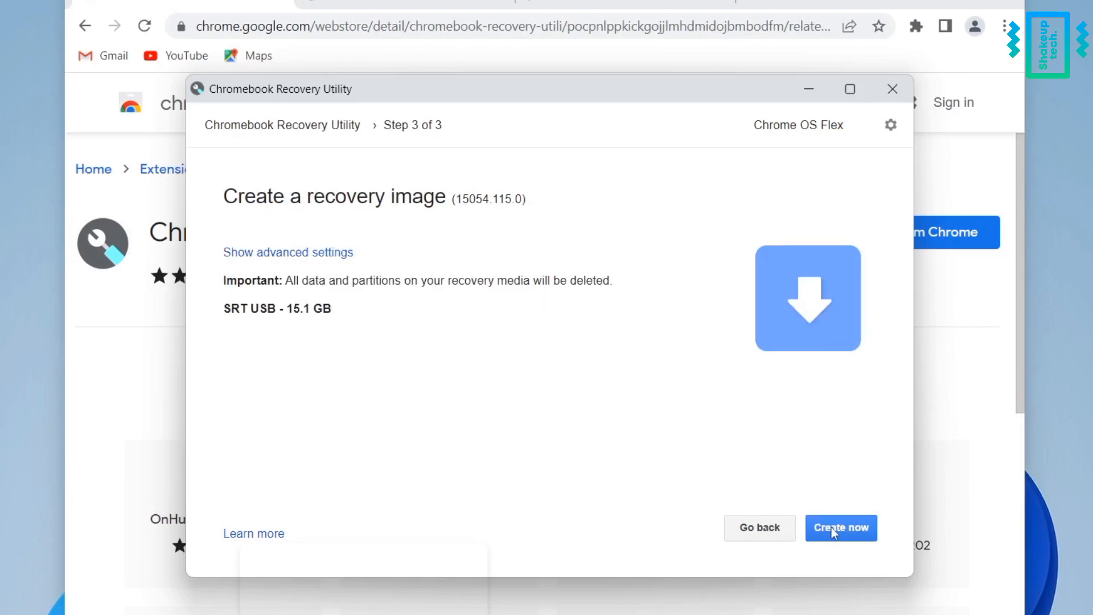
{"action": "left_click", "coordinate": [840, 527]}
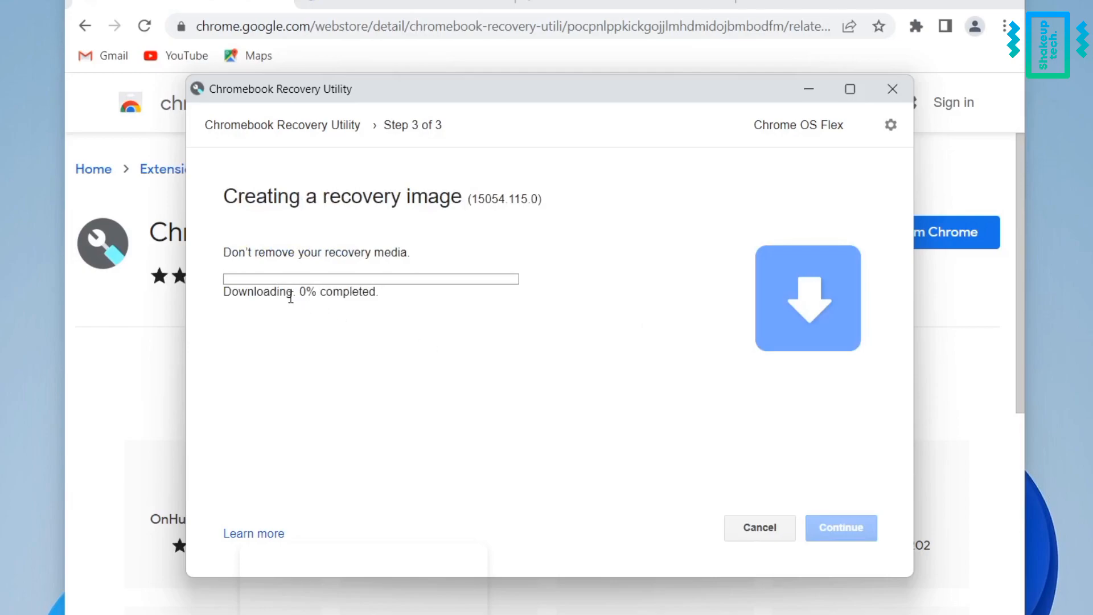
{"action": "mouse_move", "coordinate": [478, 308]}
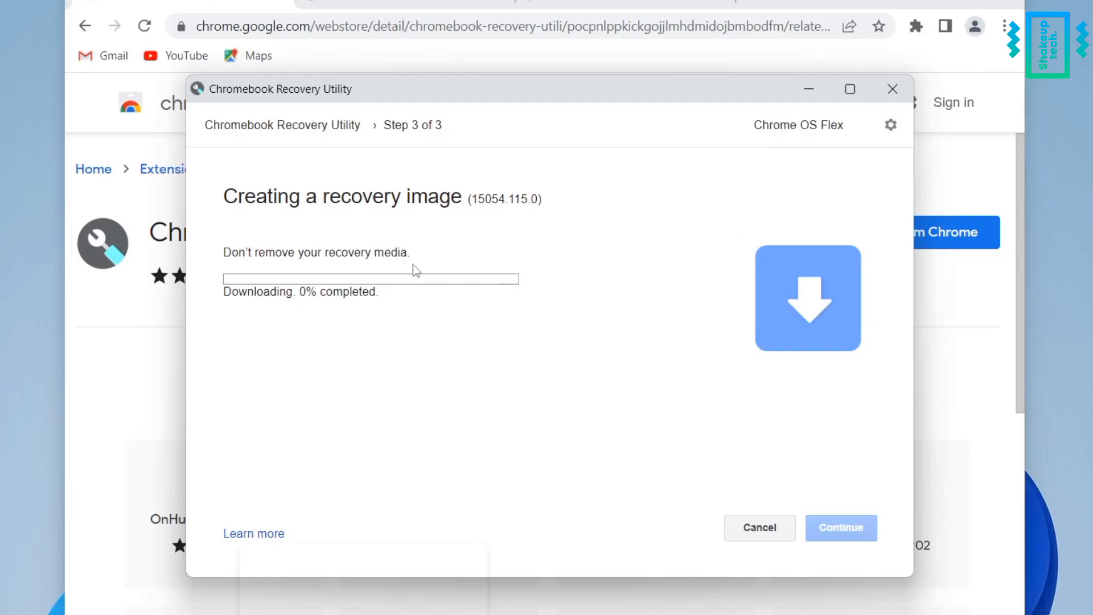
{"action": "mouse_move", "coordinate": [486, 296]}
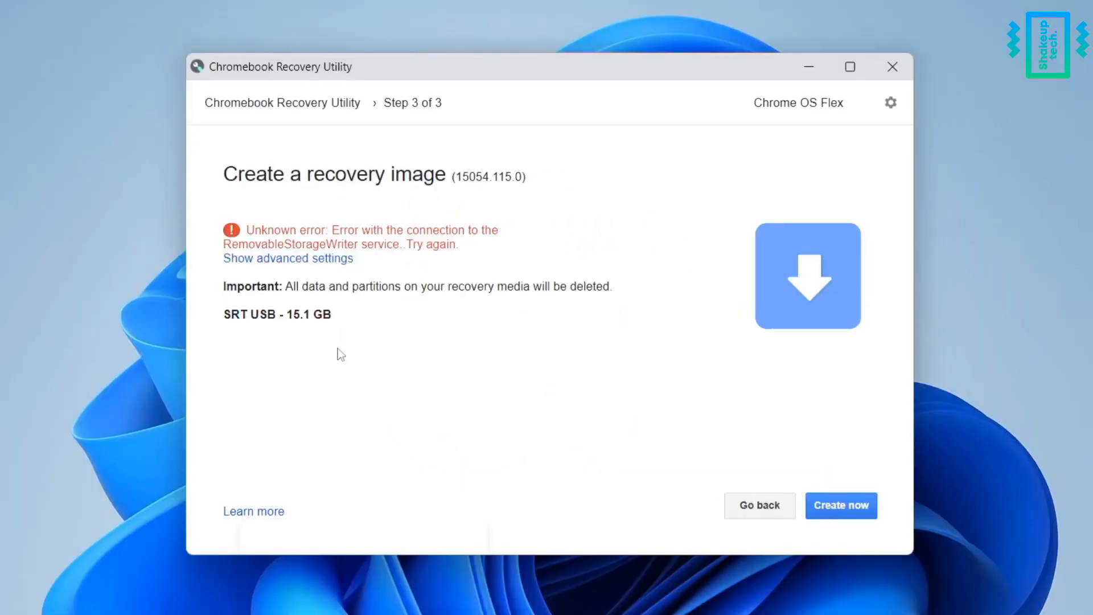
Choose the Stable channel in advanced settings and erase the SRT USB recovery media
{"action": "left_click", "coordinate": [287, 259]}
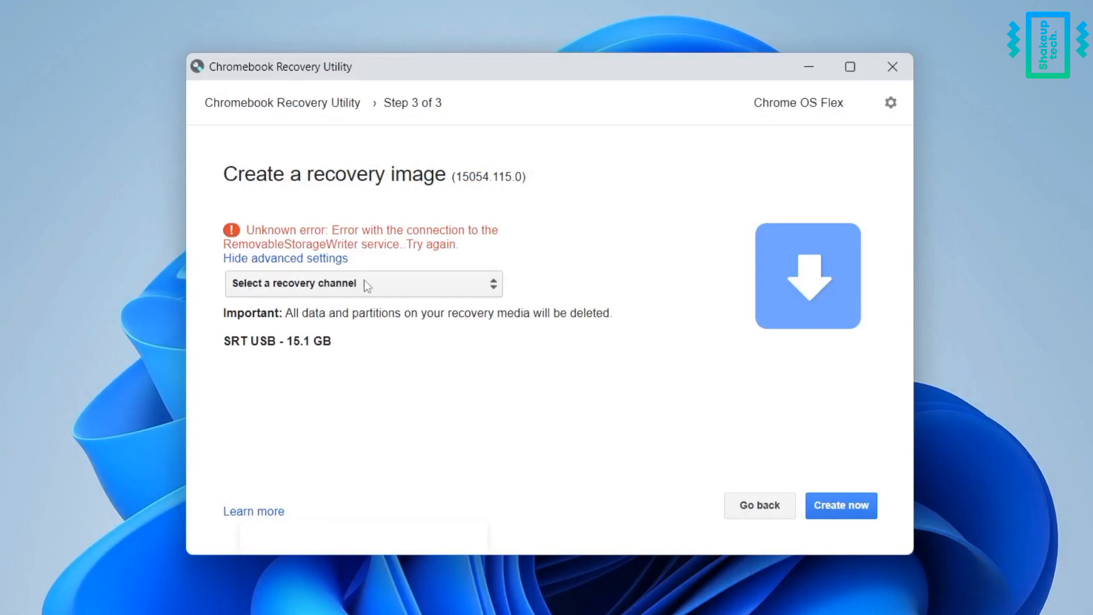
{"action": "left_click", "coordinate": [363, 283]}
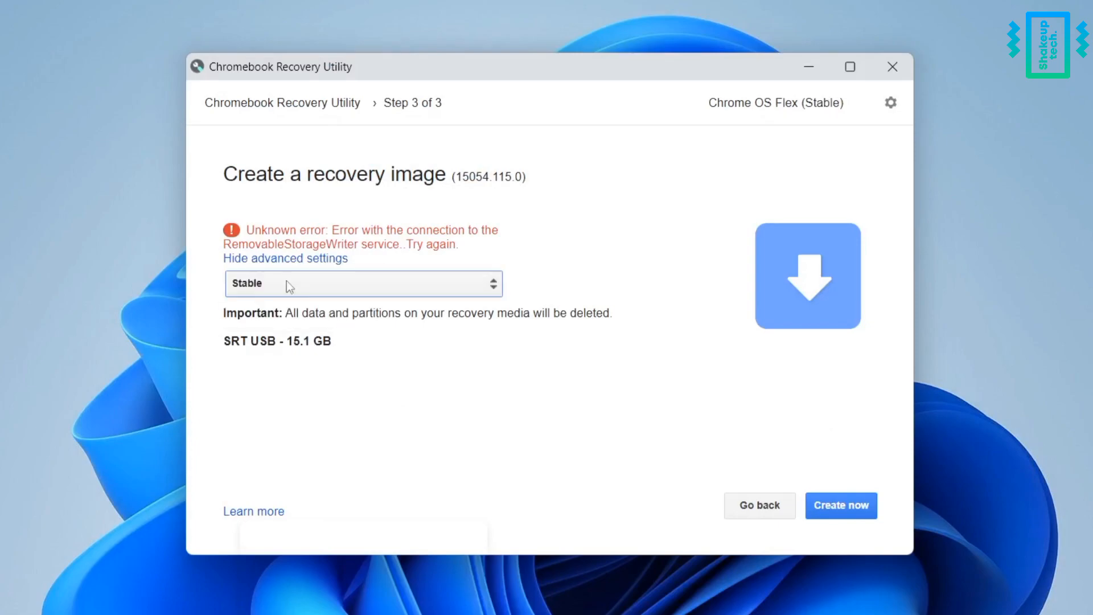
{"action": "left_click", "coordinate": [891, 102]}
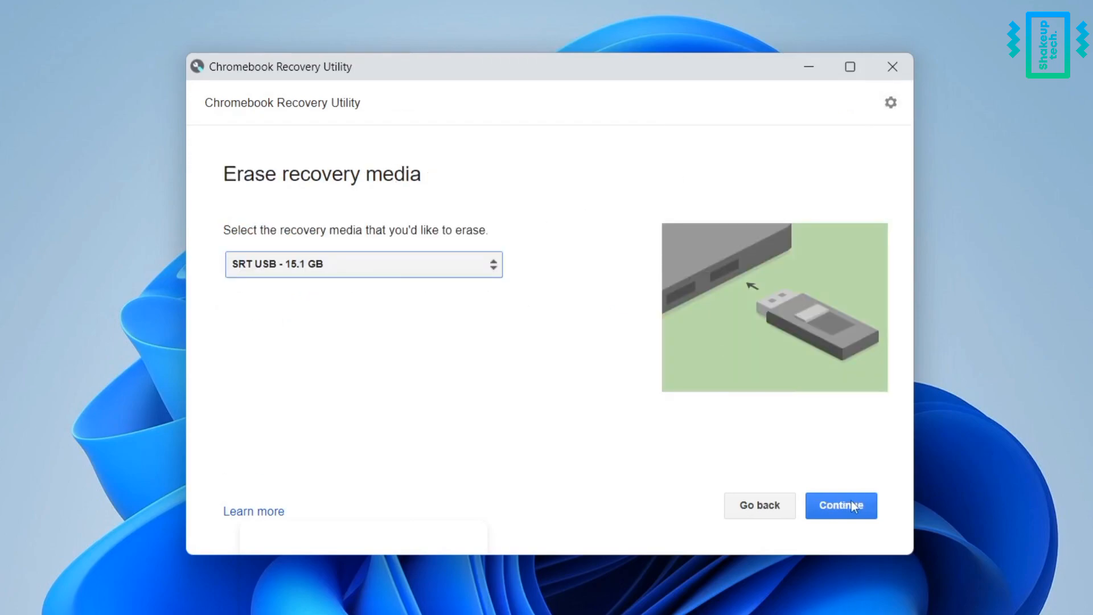
{"action": "left_click", "coordinate": [840, 505]}
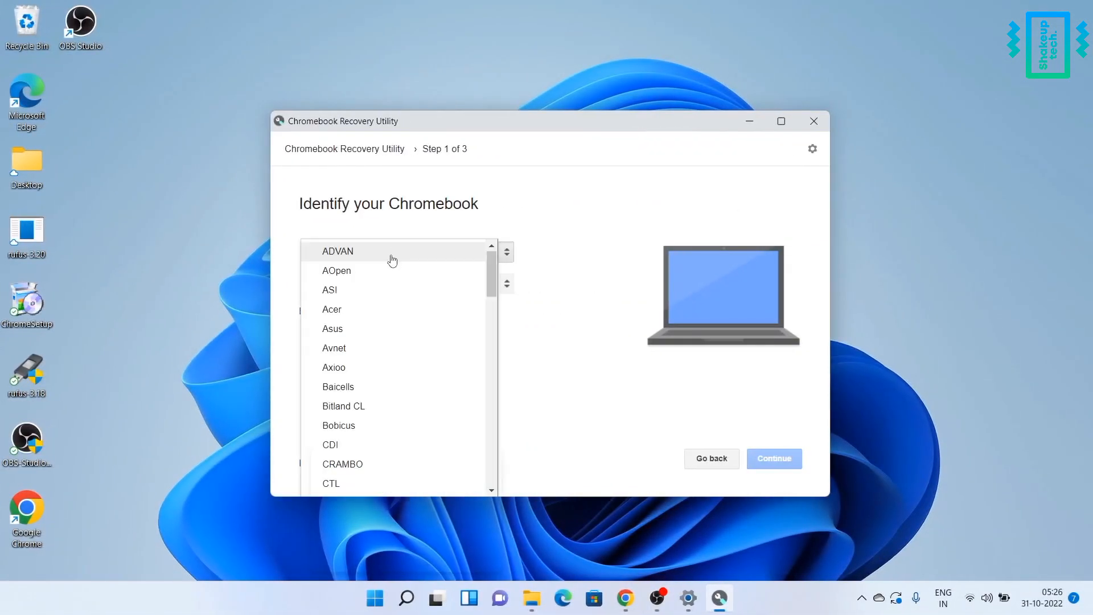
Re-identify the device as Google Chrome OS Flex, model Chrome OS Flex
{"action": "left_click", "coordinate": [349, 251]}
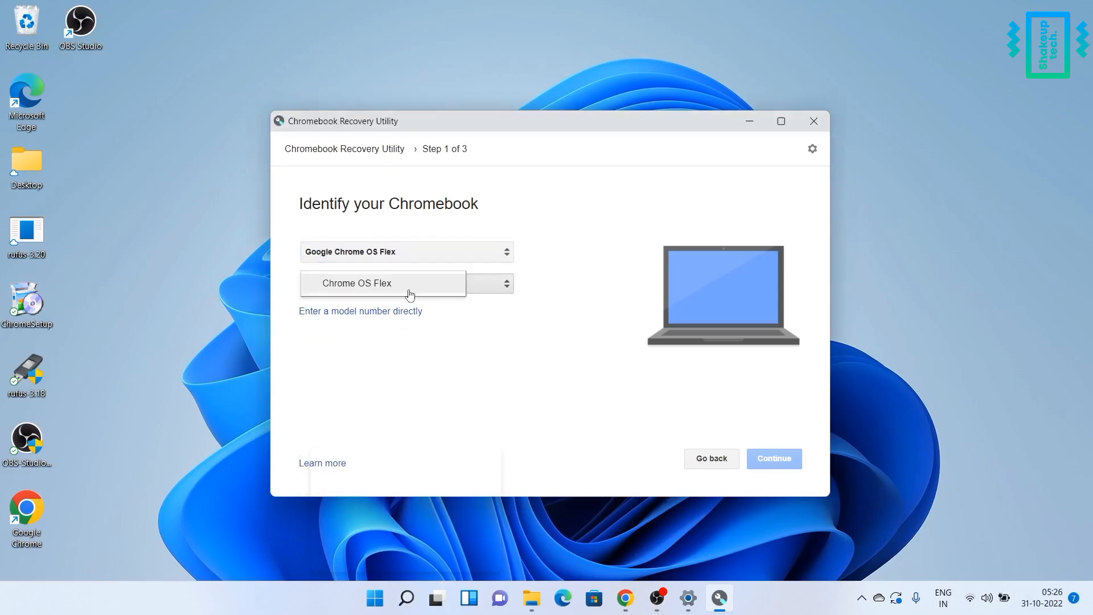
{"action": "left_click", "coordinate": [773, 458]}
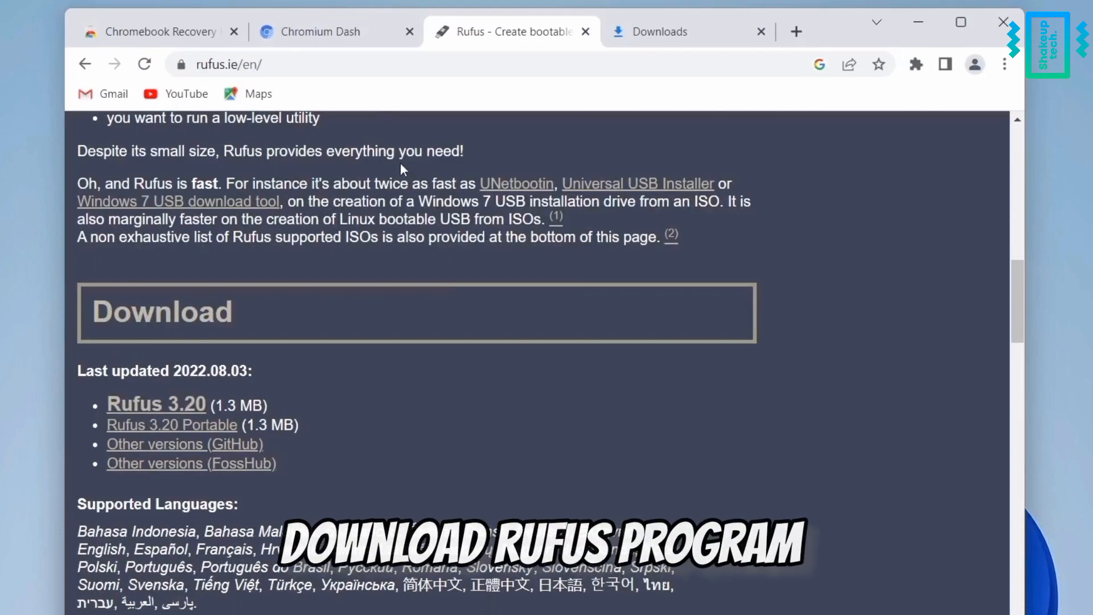
Download the version 106 Chrome OS Flex recovery image from Chromium Dash and watch its progress
{"action": "left_click", "coordinate": [321, 32]}
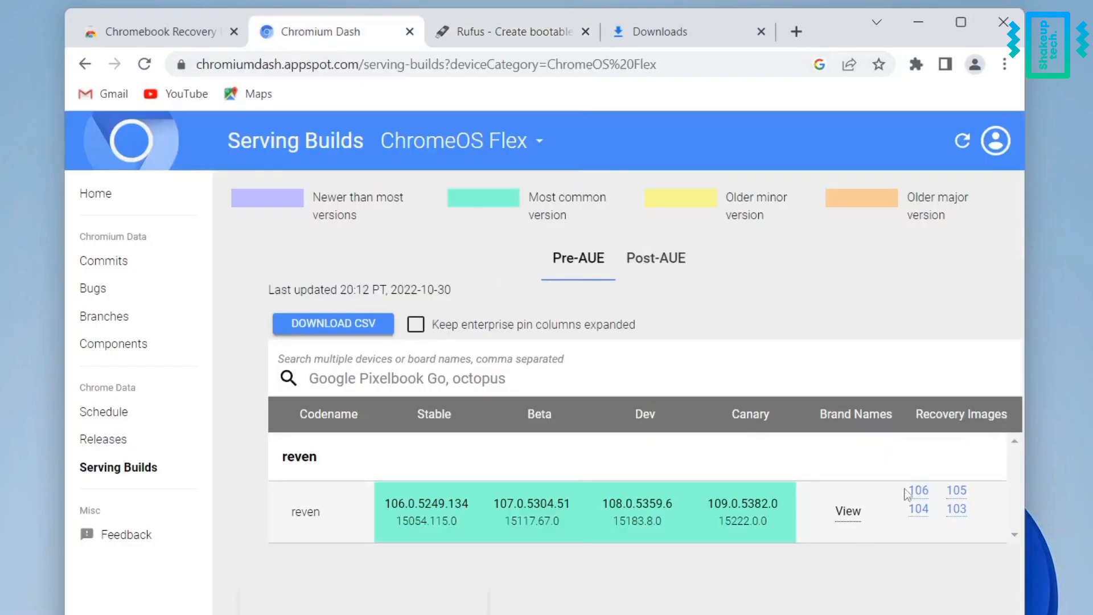
{"action": "left_click", "coordinate": [918, 490]}
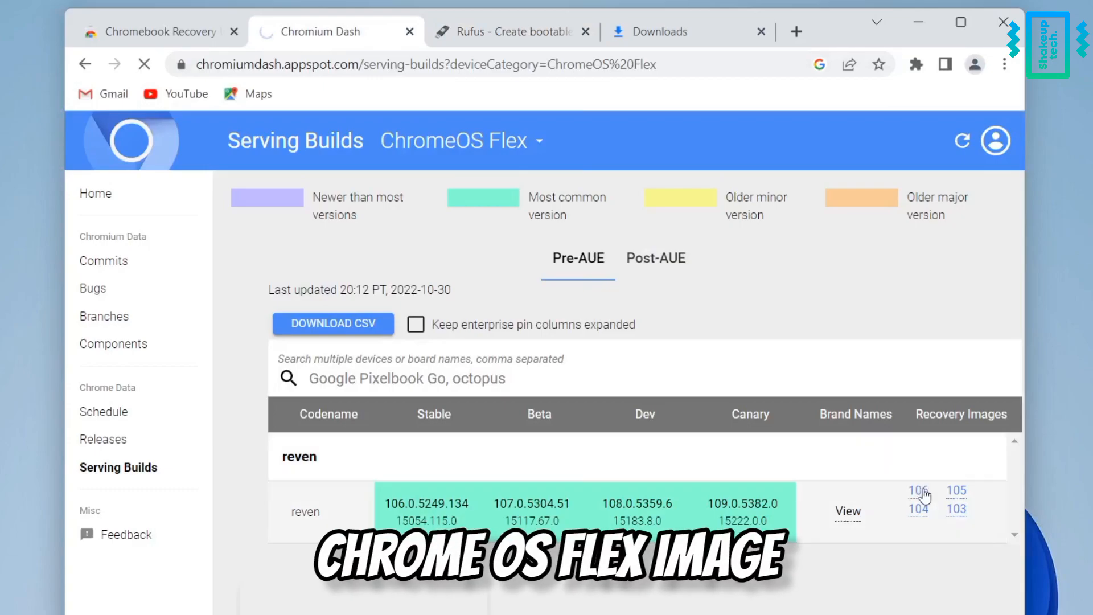
{"action": "left_click", "coordinate": [660, 31]}
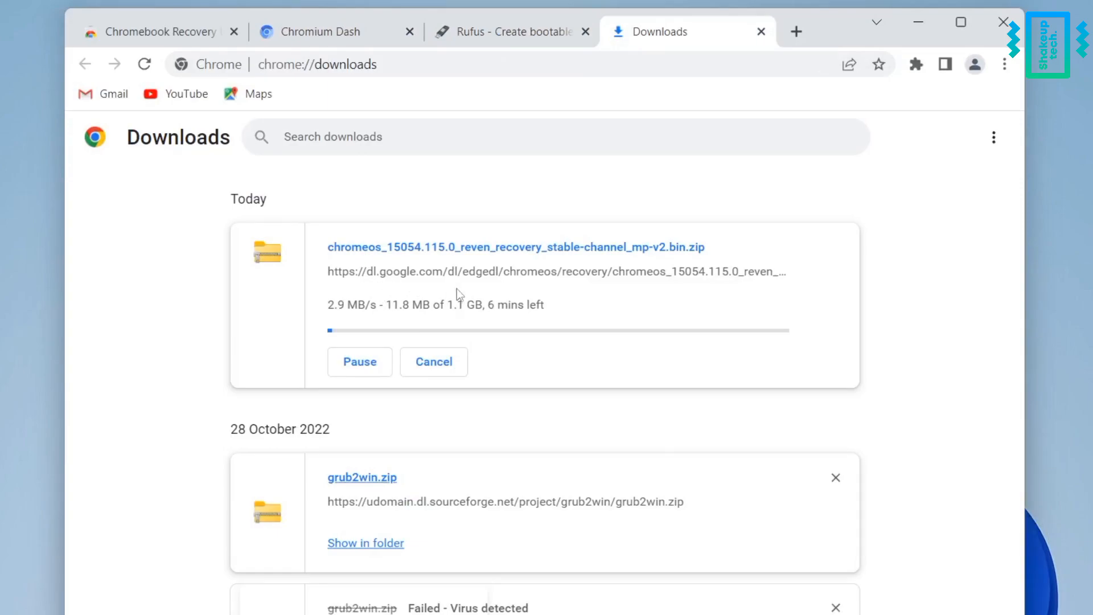
{"action": "mouse_move", "coordinate": [558, 343]}
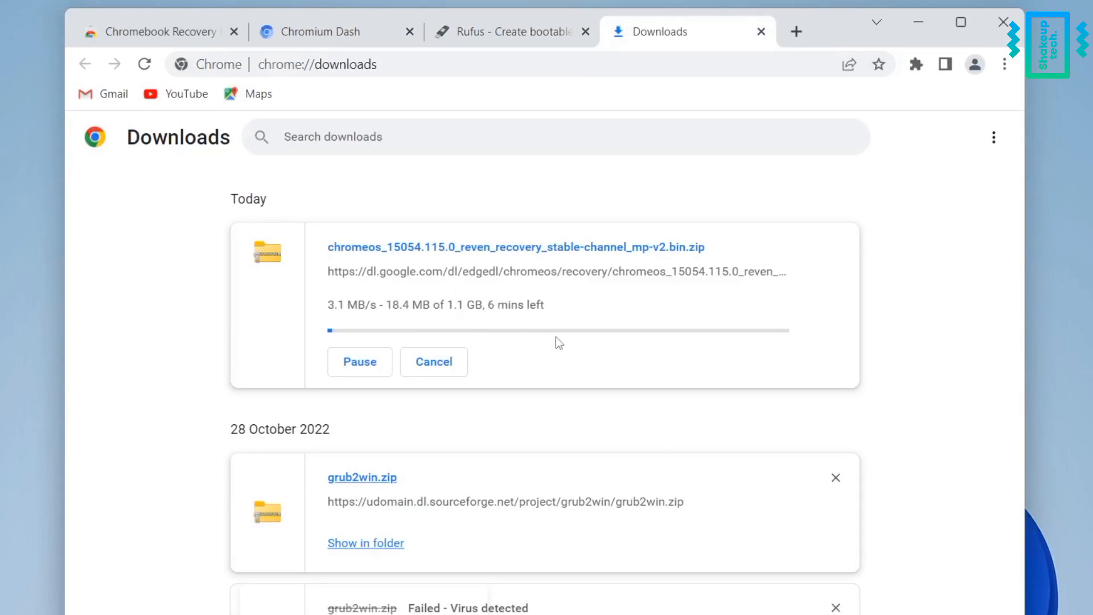
{"action": "mouse_move", "coordinate": [613, 567]}
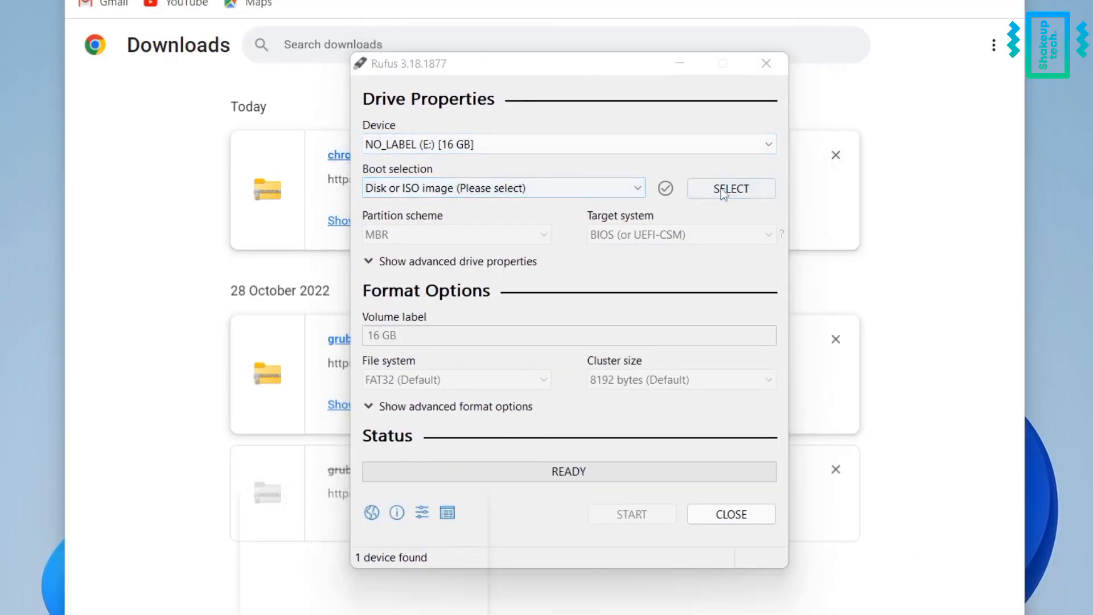
Load the downloaded Chrome OS Flex recovery zip in Rufus and start writing it to the USB drive
{"action": "left_click", "coordinate": [730, 188]}
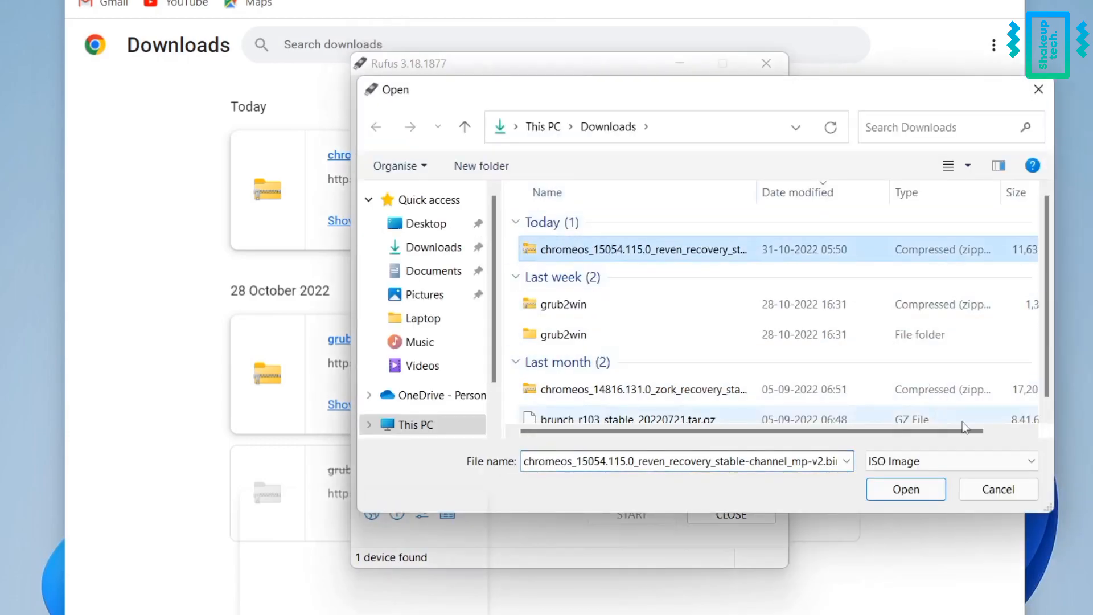
{"action": "left_click", "coordinate": [906, 489]}
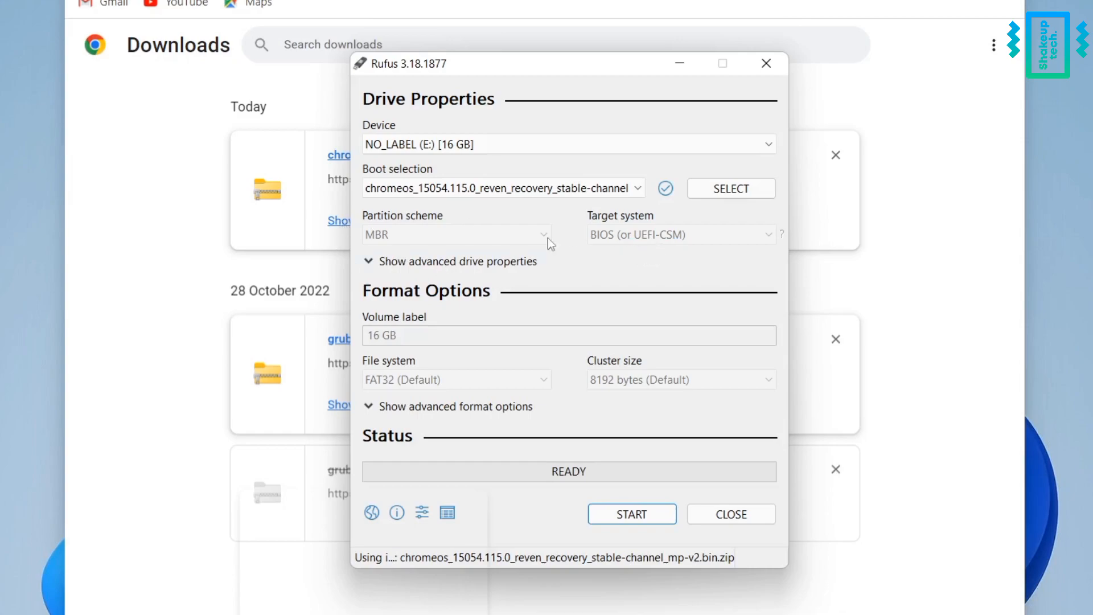
{"action": "left_click", "coordinate": [630, 514]}
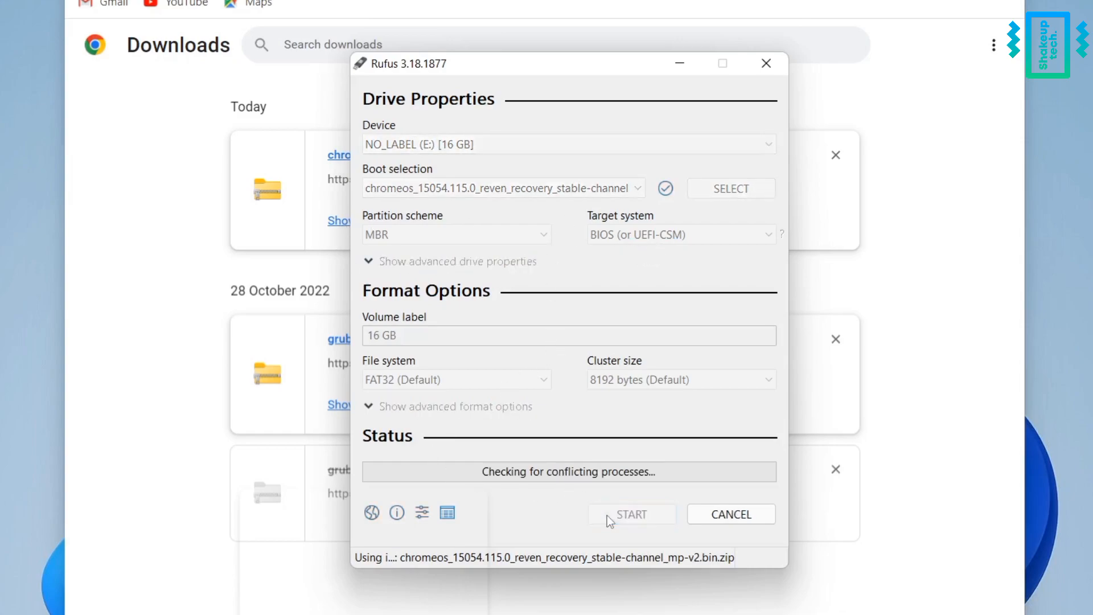
{"action": "left_click", "coordinate": [631, 514]}
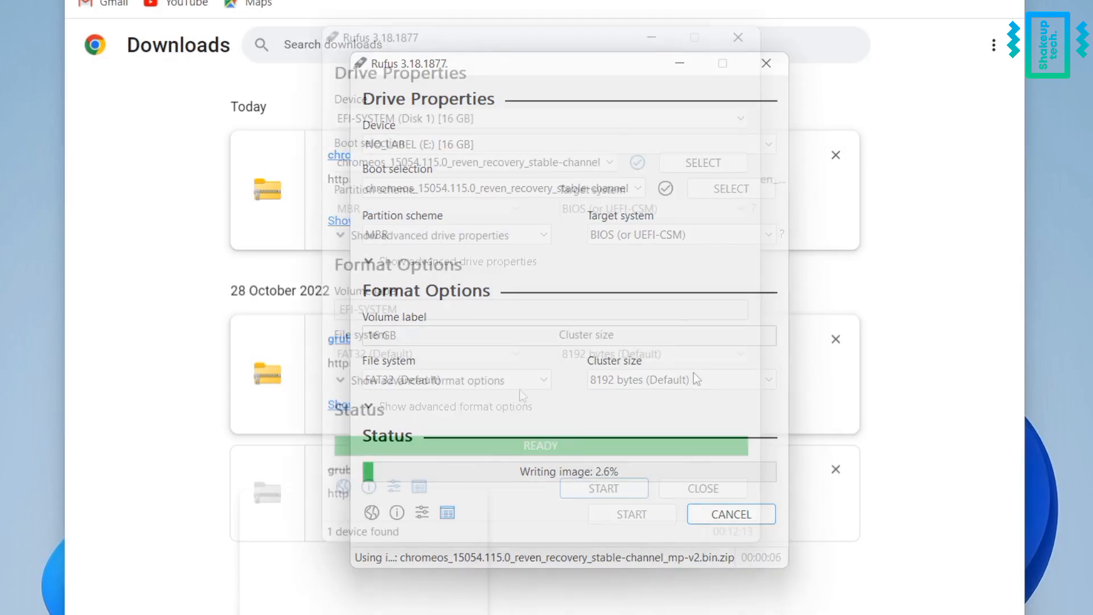
{"action": "left_click", "coordinate": [731, 514]}
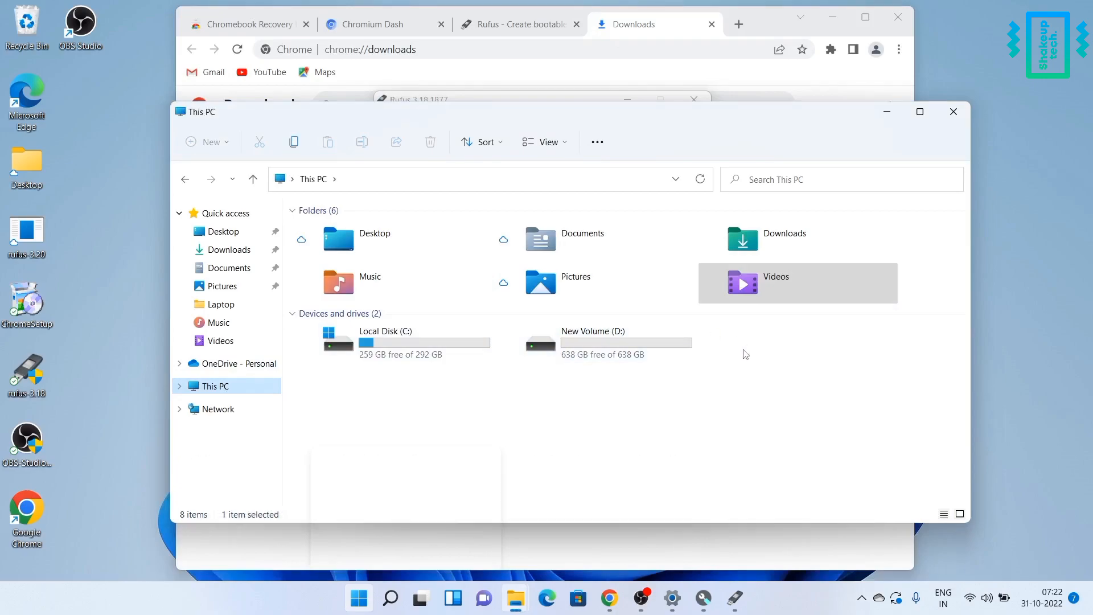
{"action": "mouse_move", "coordinate": [881, 154]}
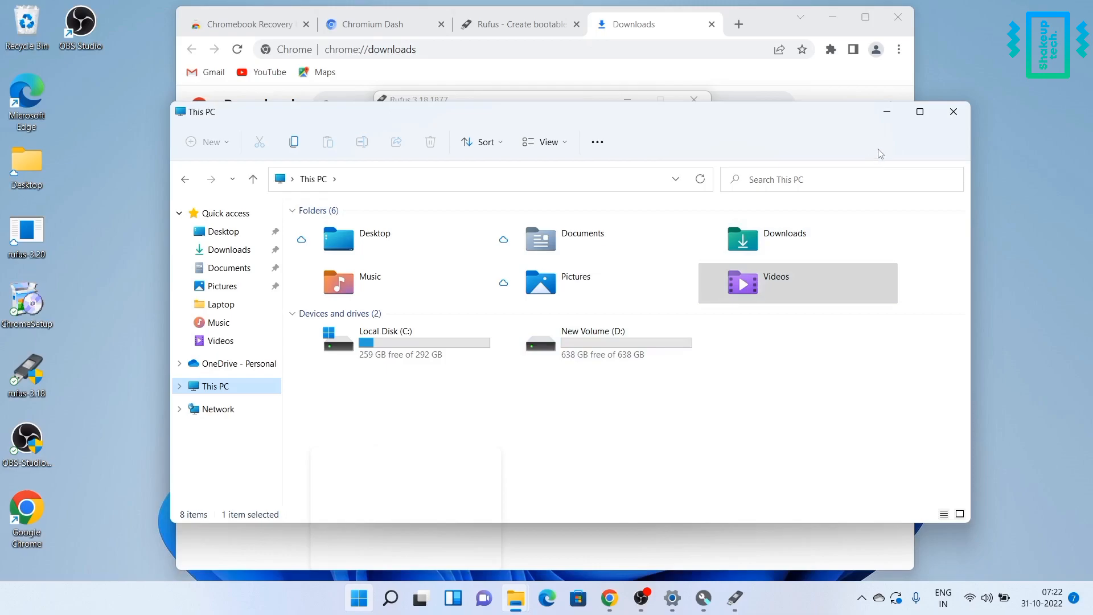
Close This PC after checking only Local Disk (C:) and New Volume (D:) remain
{"action": "left_click", "coordinate": [411, 98]}
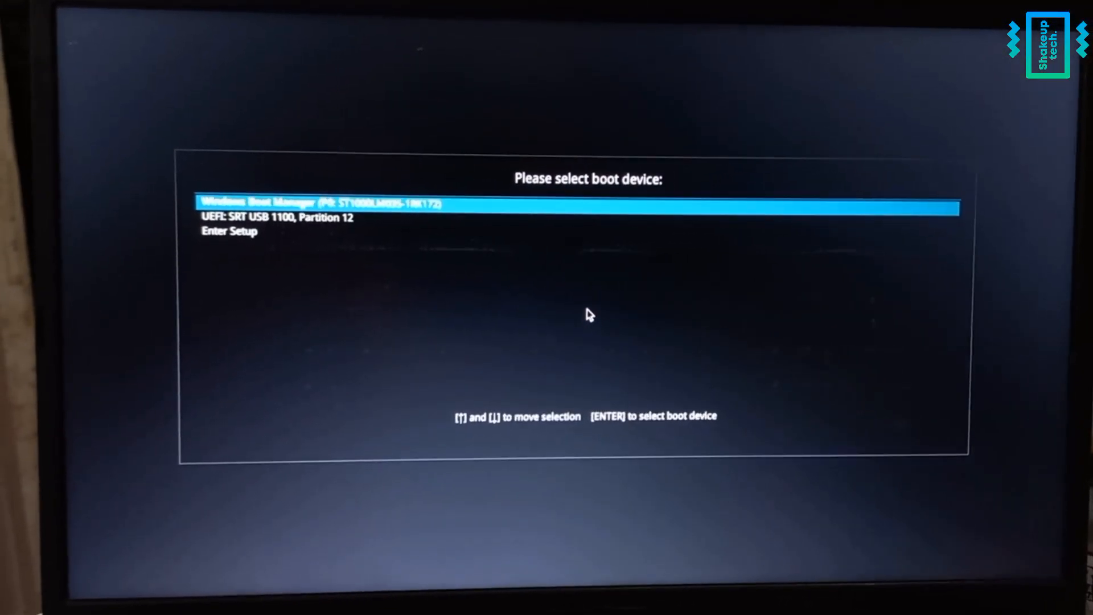
Select UEFI: SRT USB 1100 in the boot menu and boot from it
{"action": "key", "text": "Down"}
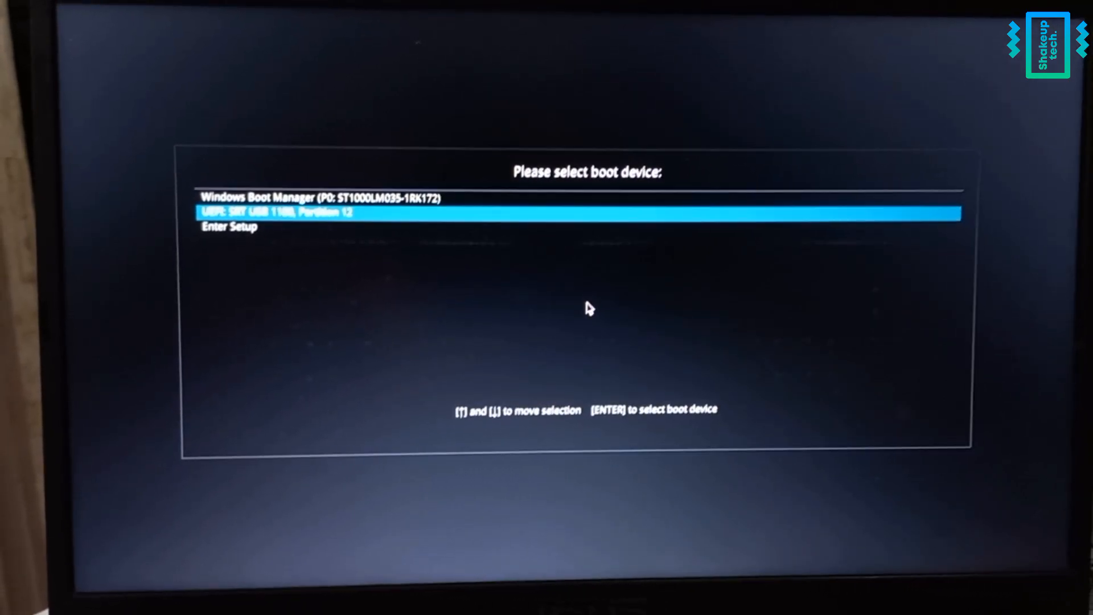
{"action": "key", "text": "enter"}
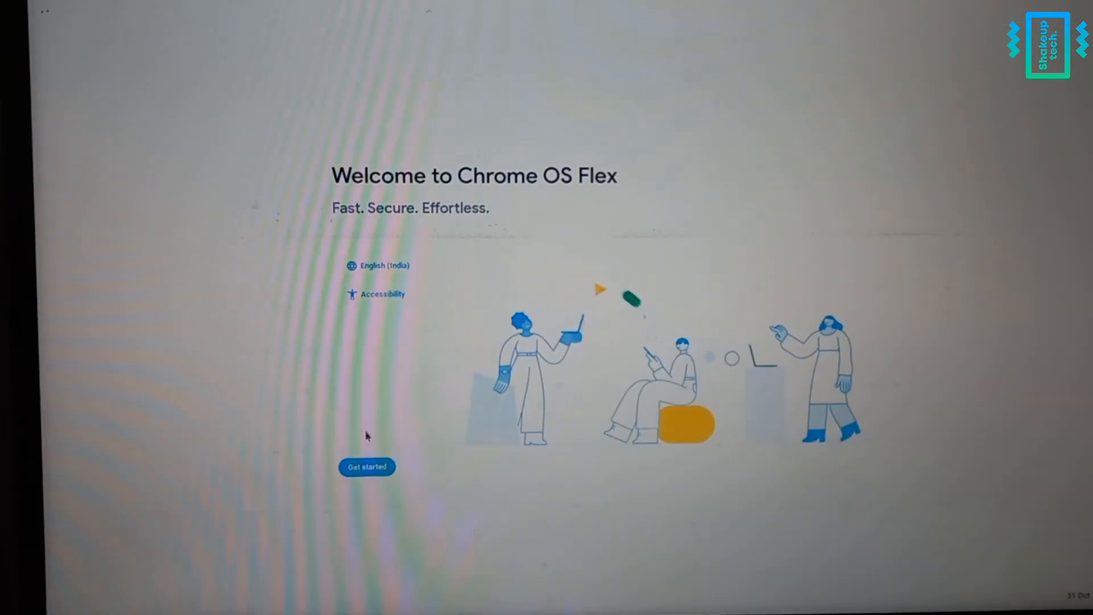
Choose Install Chrome OS Flex and confirm erasing the internal hard drive to install
{"action": "left_click", "coordinate": [367, 467]}
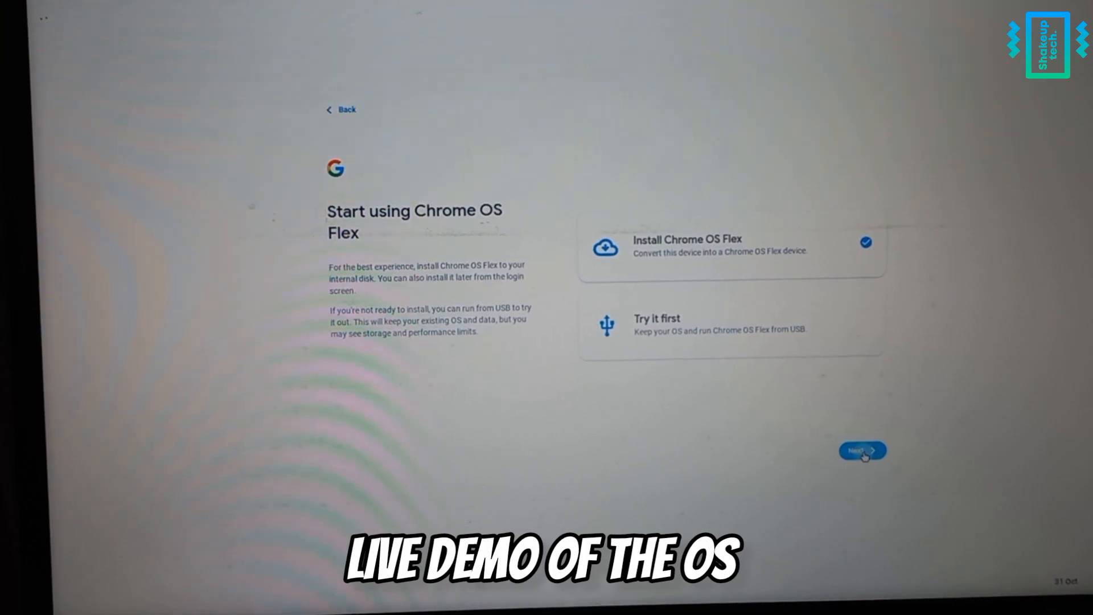
{"action": "left_click", "coordinate": [862, 451]}
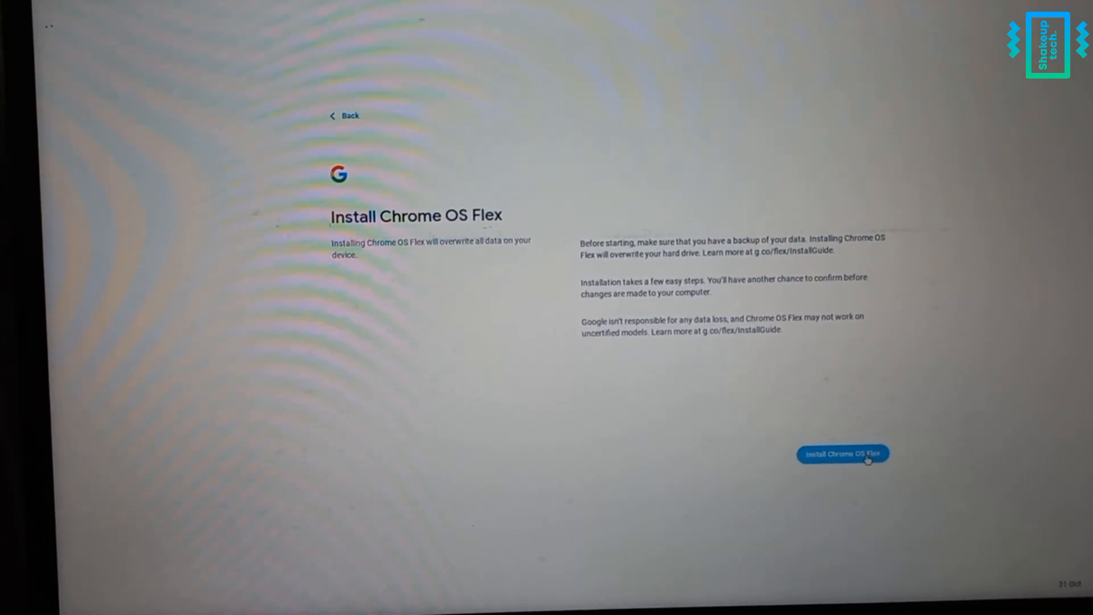
{"action": "left_click", "coordinate": [843, 455]}
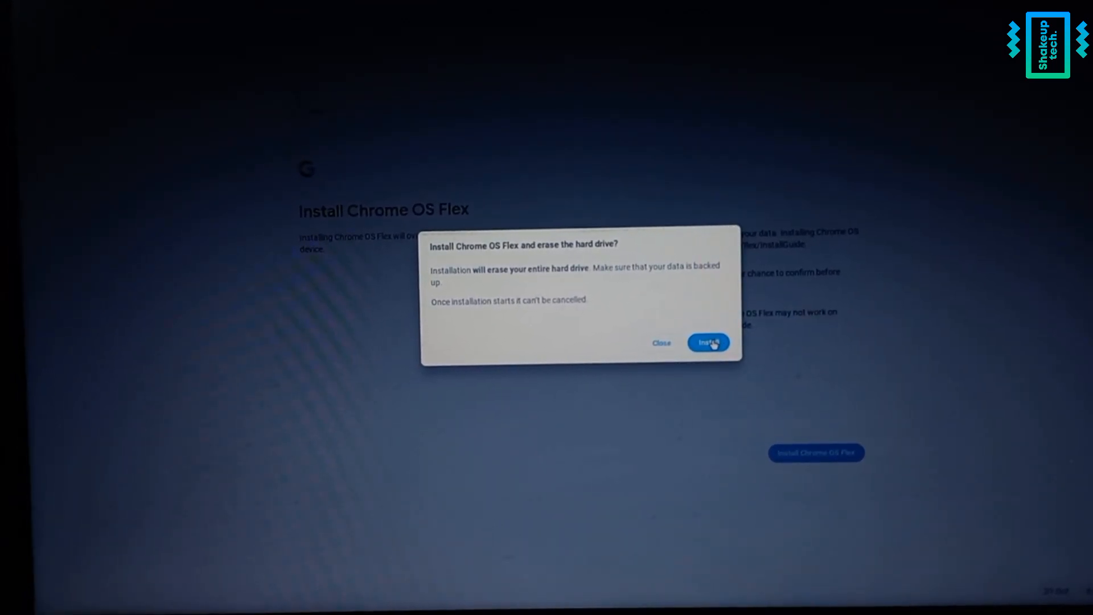
{"action": "left_click", "coordinate": [707, 343]}
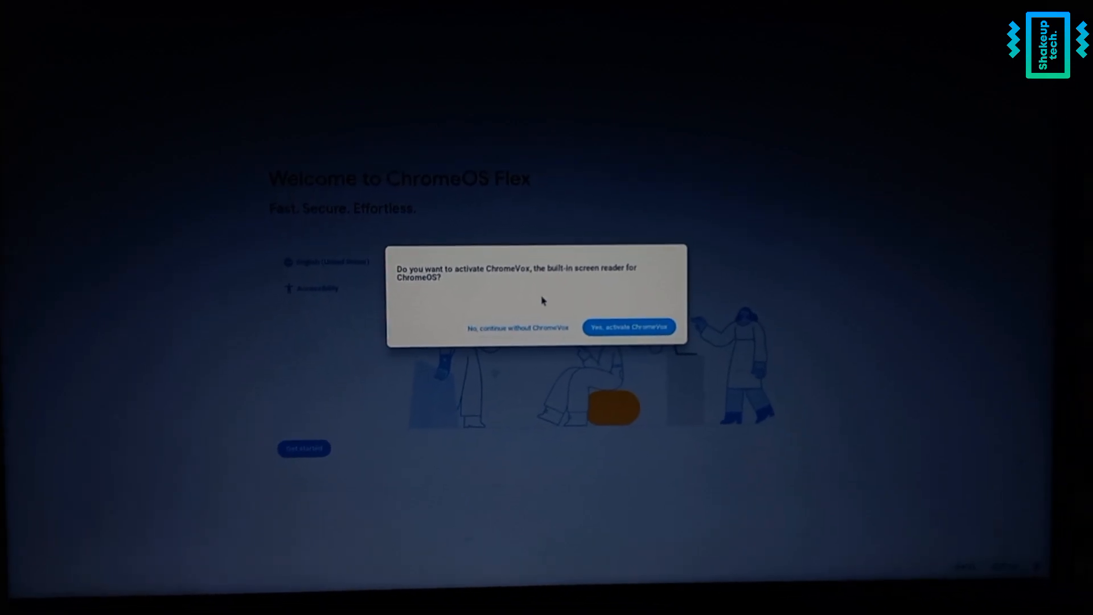
Decline ChromeVox, accept the terms, keep the Dark theme and finish first-run setup
{"action": "left_click", "coordinate": [517, 328]}
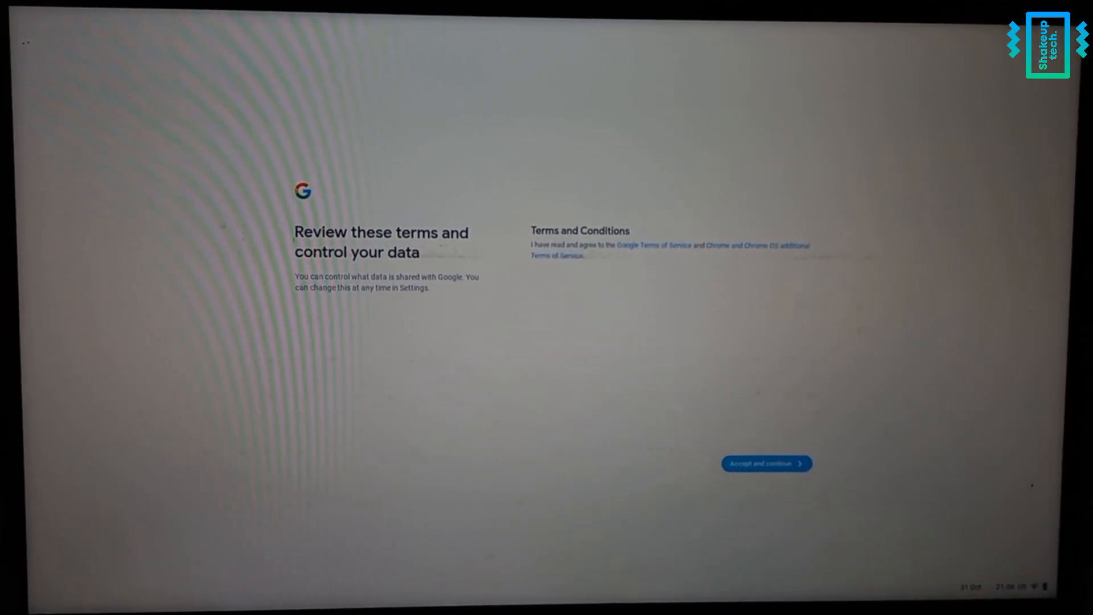
{"action": "left_click", "coordinate": [766, 463]}
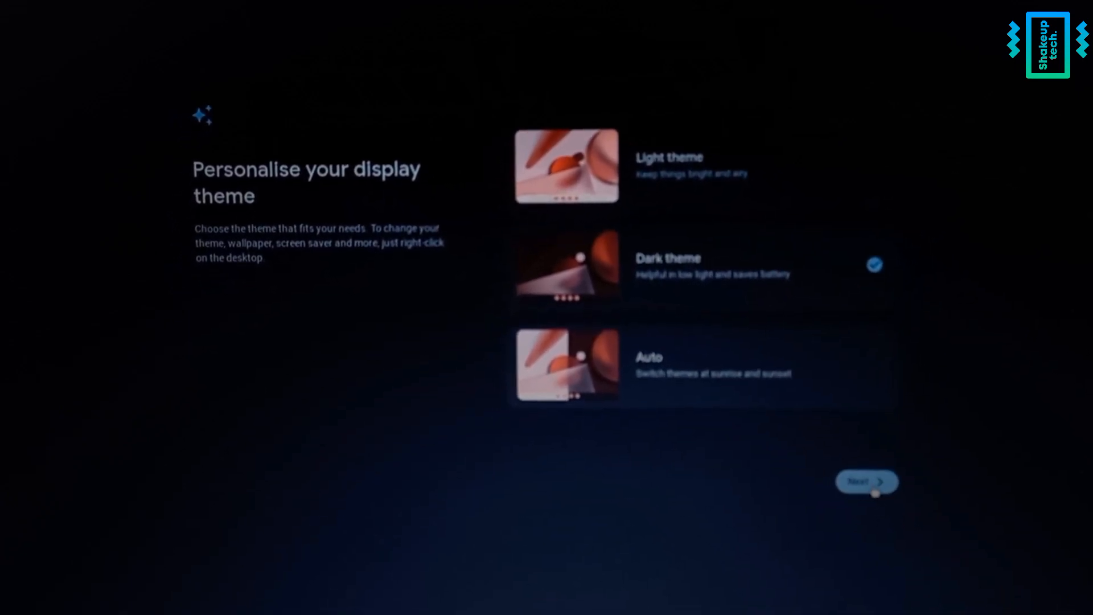
{"action": "left_click", "coordinate": [865, 481]}
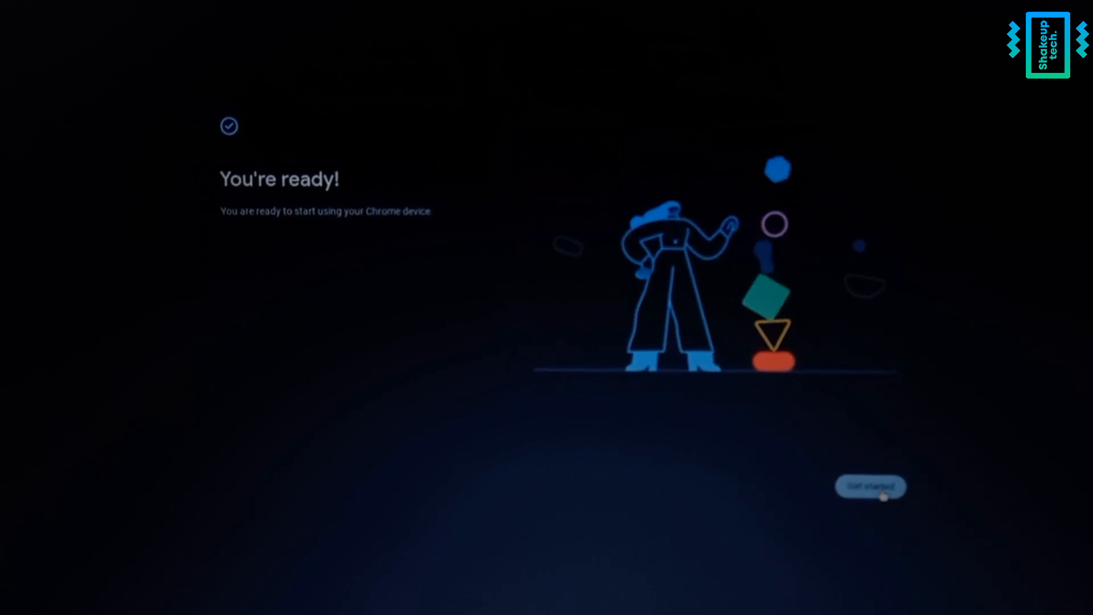
{"action": "left_click", "coordinate": [870, 486]}
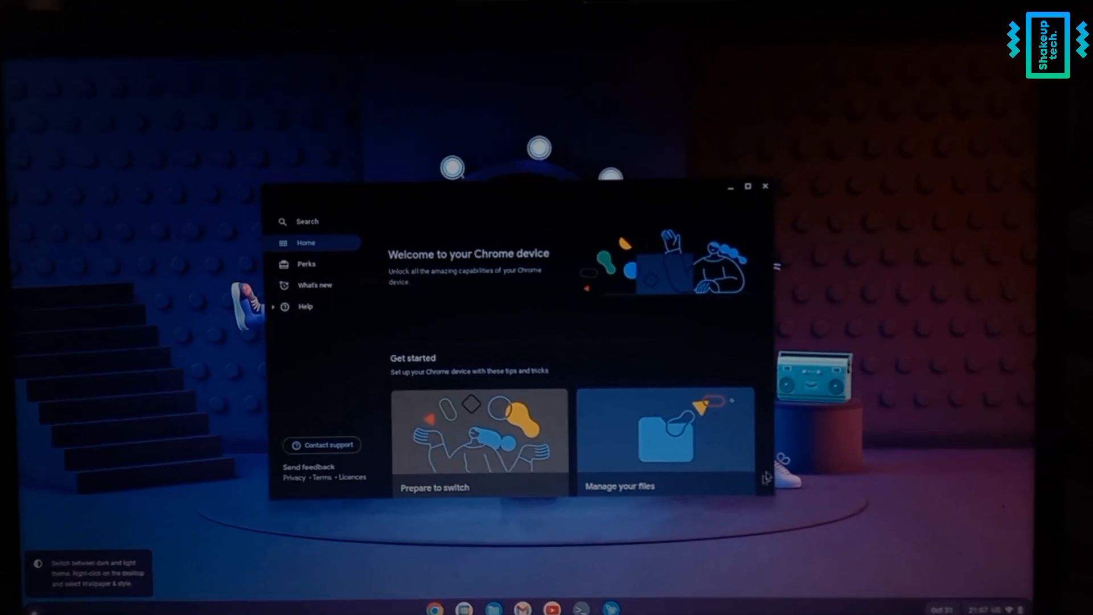
Close the welcome app and browse Files with its My files more-options menu
{"action": "left_click", "coordinate": [765, 187]}
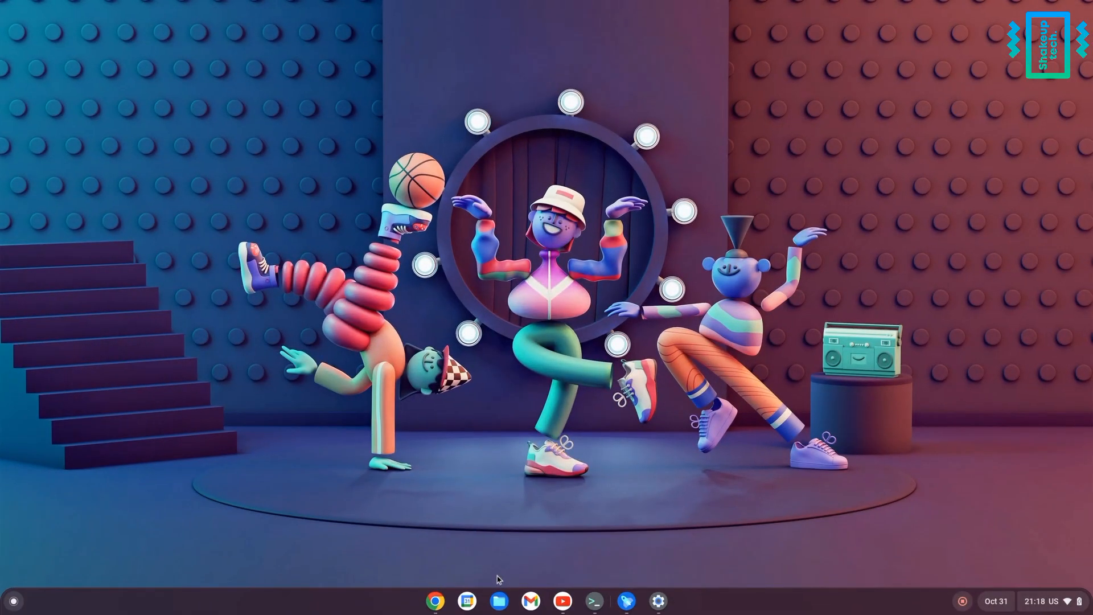
{"action": "left_click", "coordinate": [499, 600]}
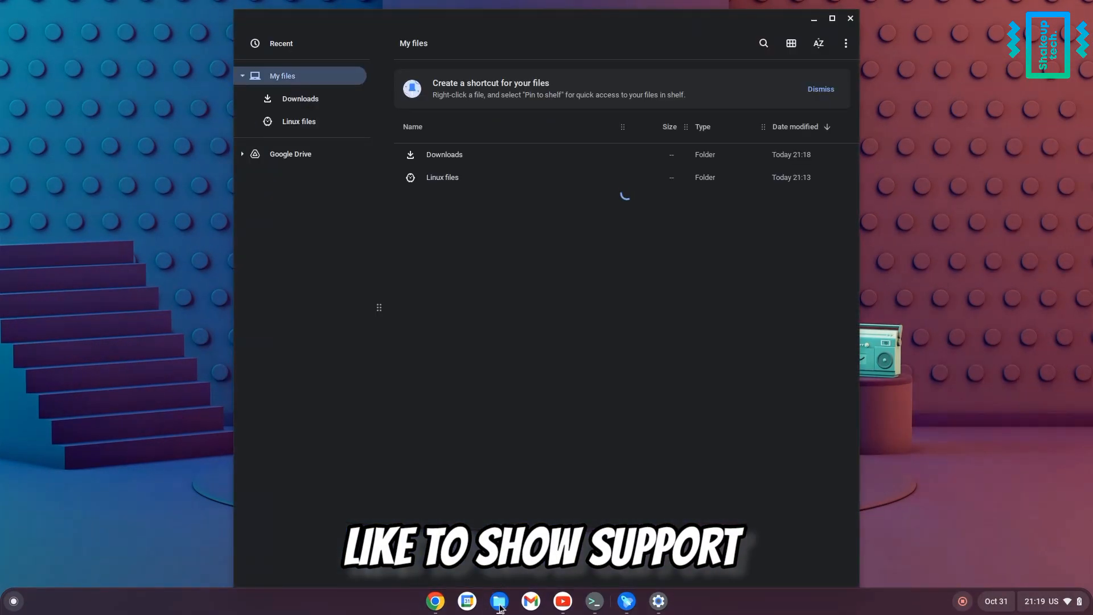
{"action": "left_click", "coordinate": [846, 42]}
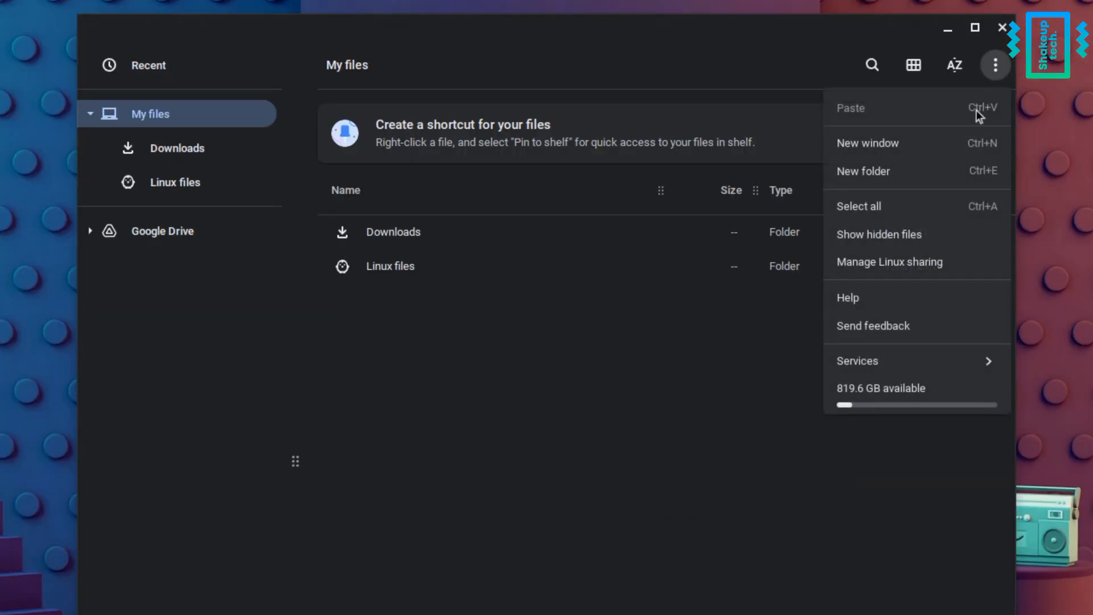
{"action": "mouse_move", "coordinate": [763, 386]}
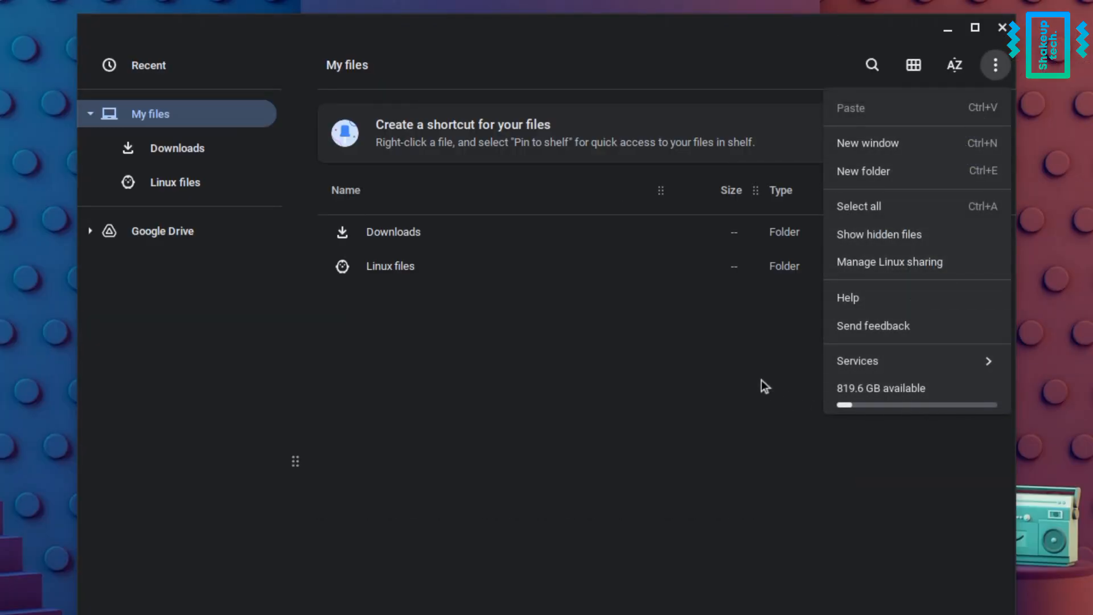
{"action": "left_click", "coordinate": [1002, 27]}
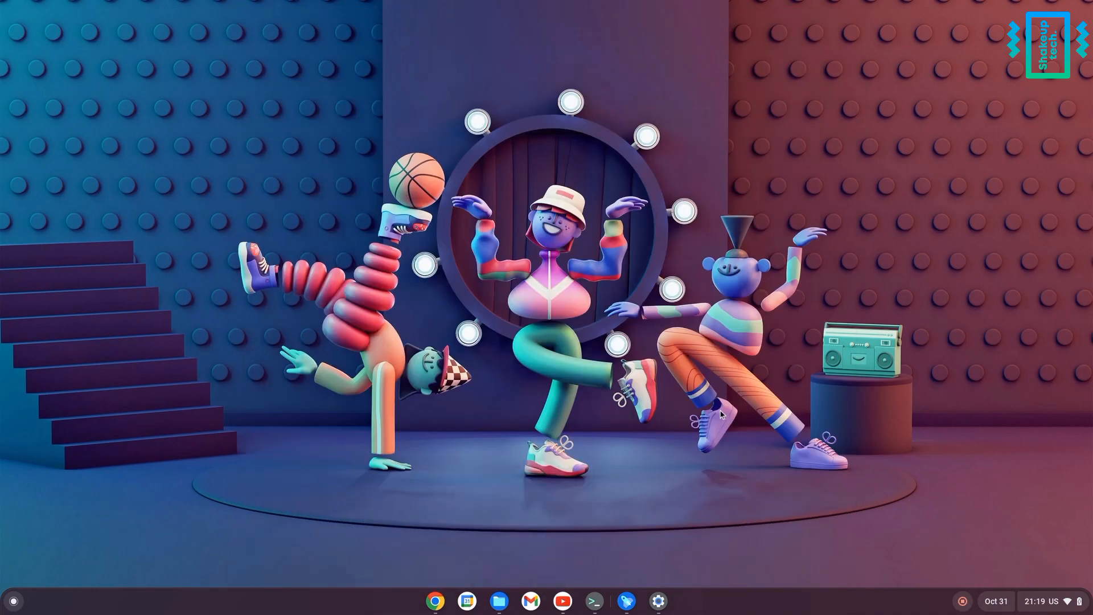
Launch Terminal, then Settings' About ChromeOS page on version 106.0.5249.134
{"action": "left_click", "coordinate": [593, 600]}
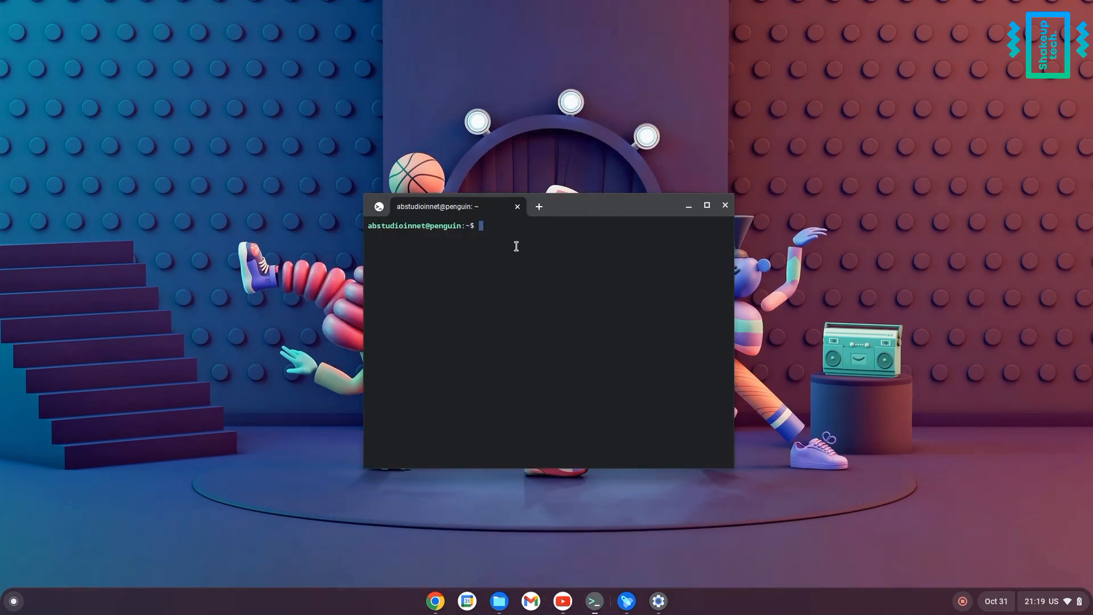
{"action": "mouse_move", "coordinate": [667, 213]}
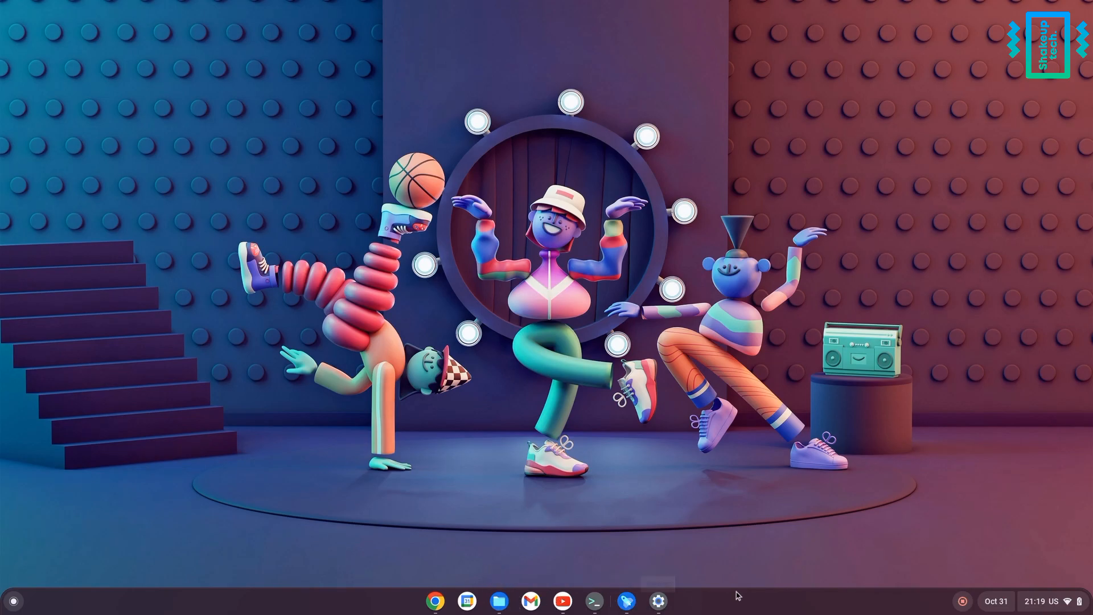
{"action": "left_click", "coordinate": [656, 600]}
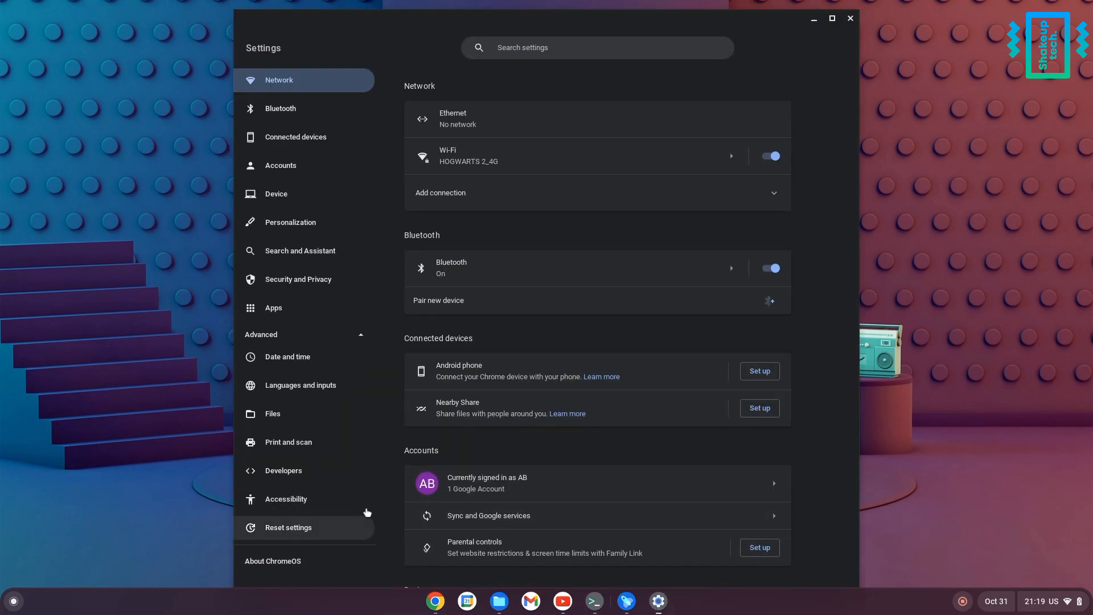
{"action": "left_click", "coordinate": [272, 561]}
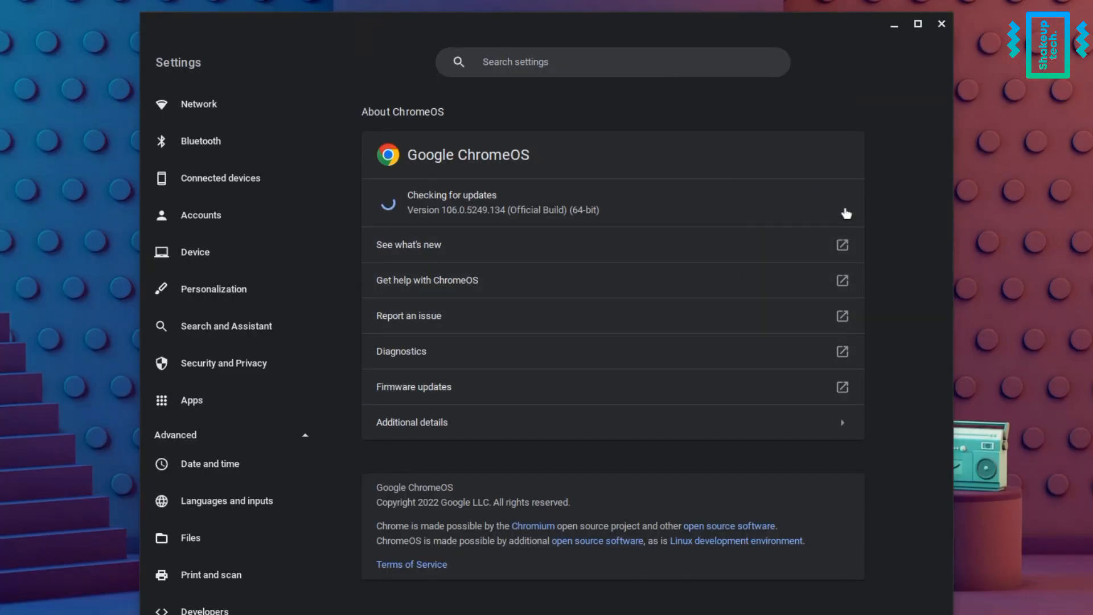